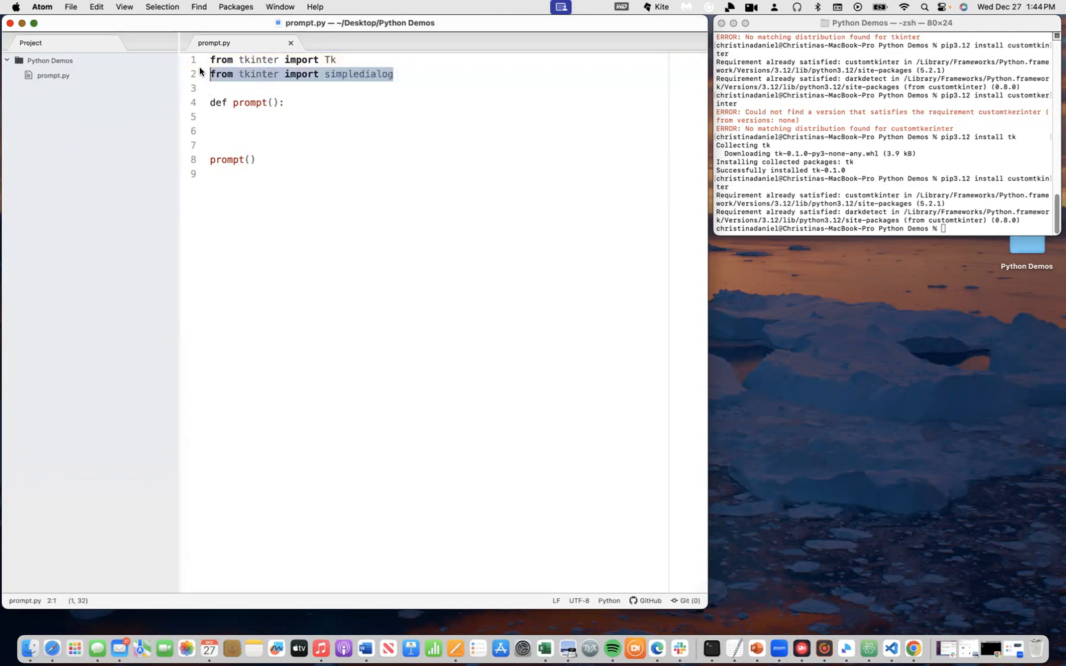
Step: In Terminal, rerun pip3.12 install tk, which reports tk 0.1.0 already satisfied
left_click(301, 74)
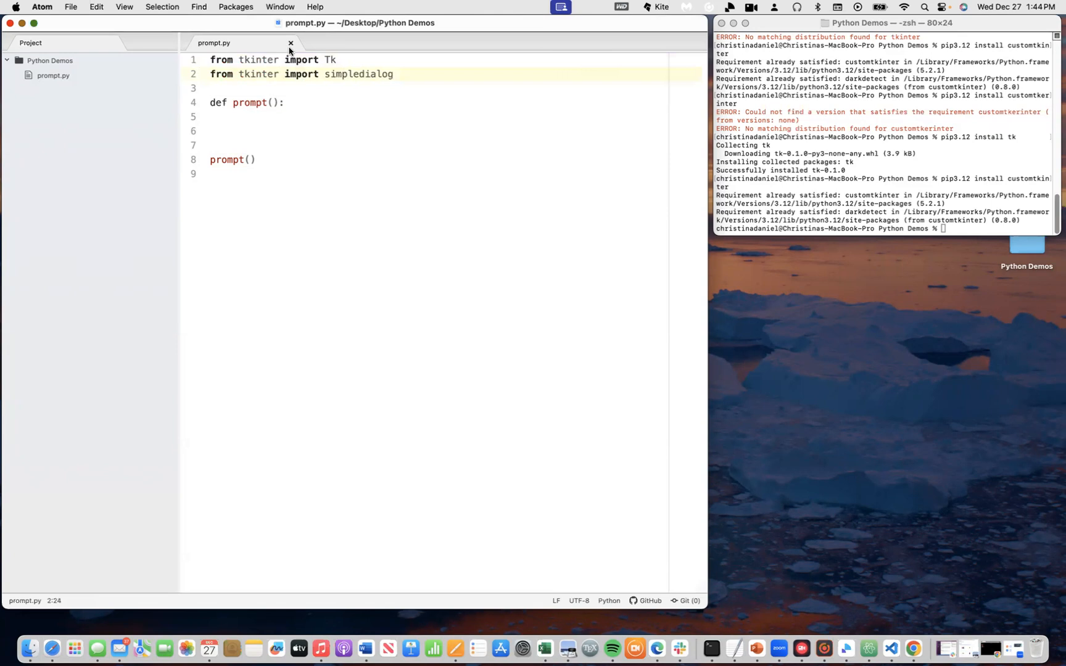
left_click(406, 69)
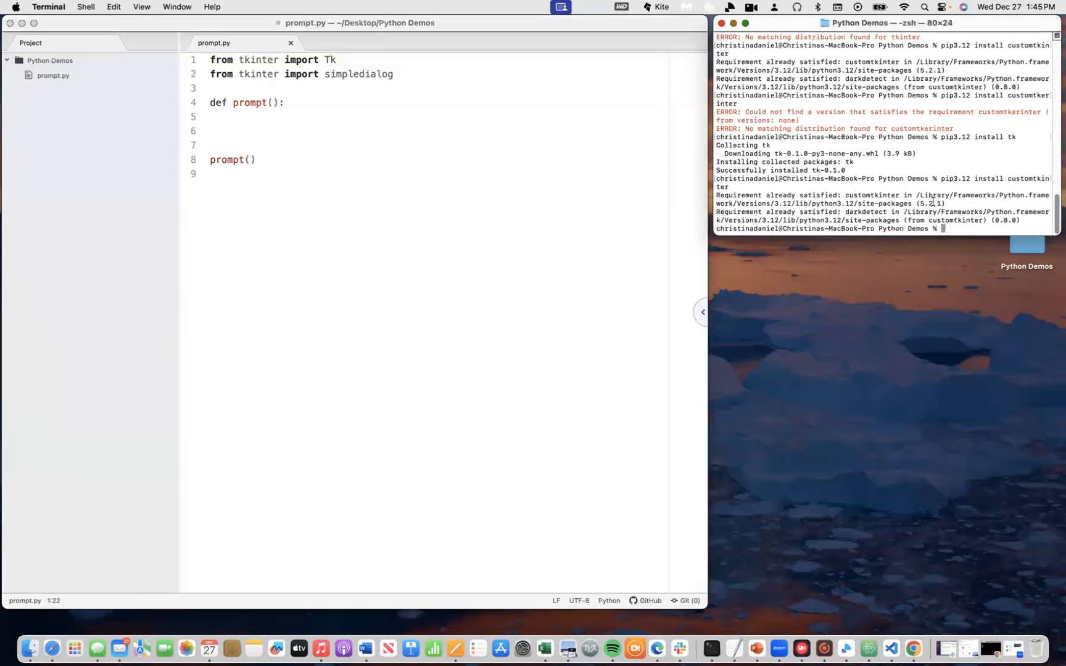
type("pip3.12")
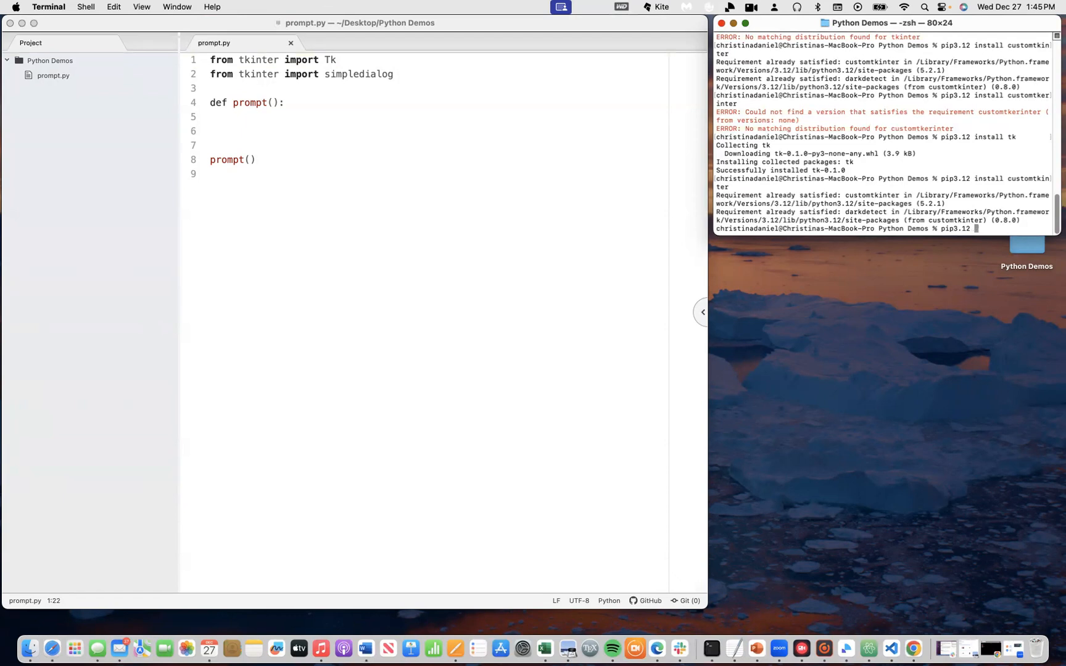
type("install tk")
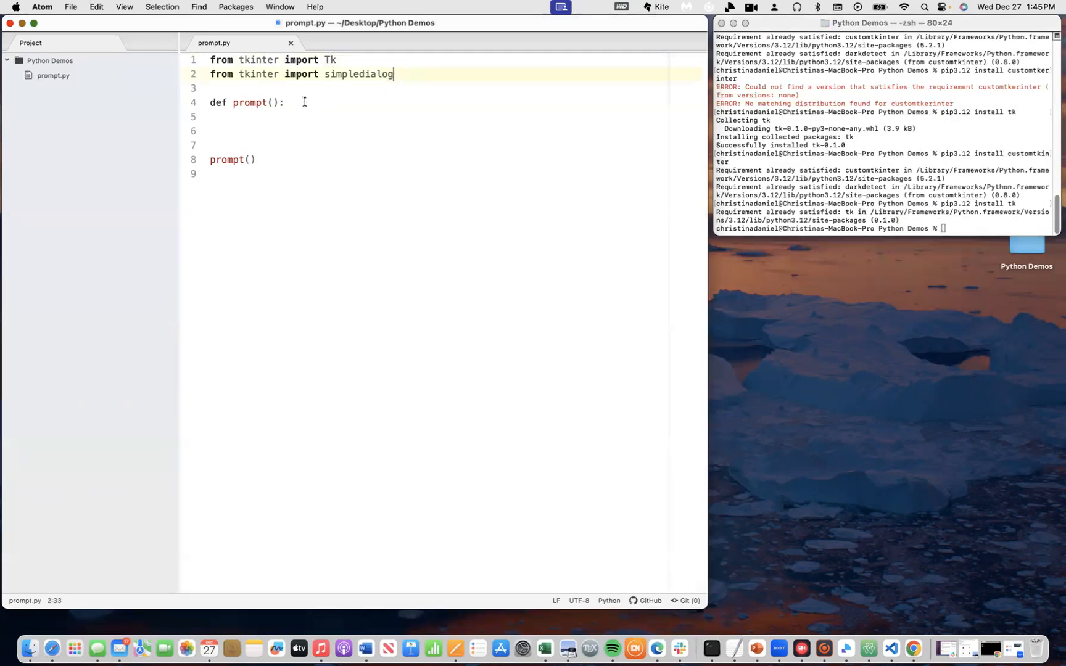
Step: Add tkInstance = Tk() as the first line inside prompt() and start a new line below
left_click(231, 102)
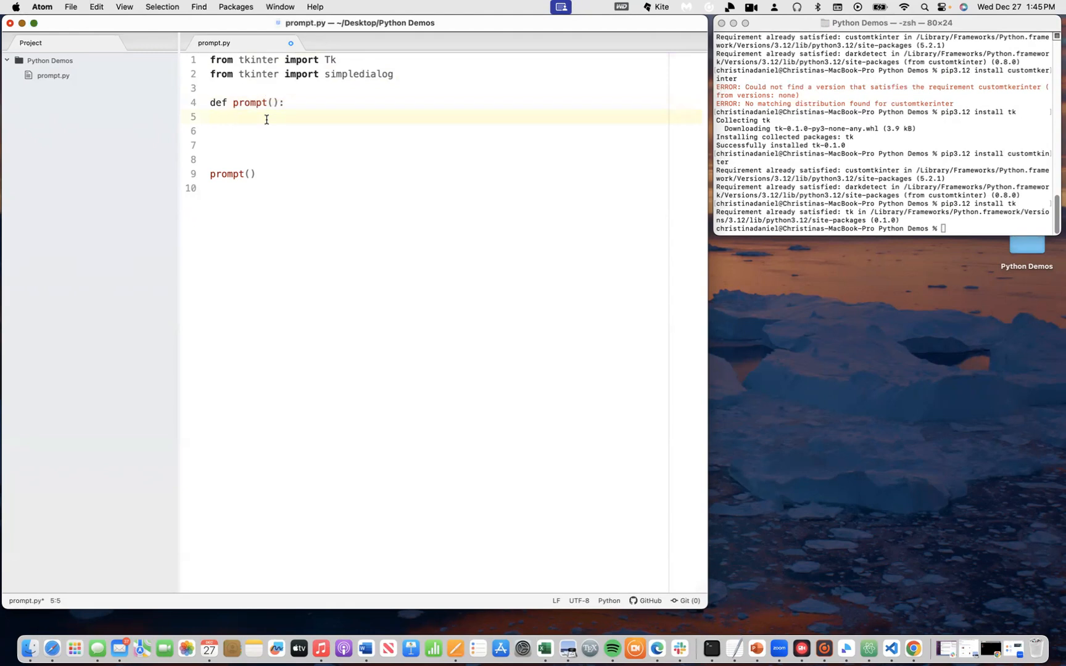
type("t")
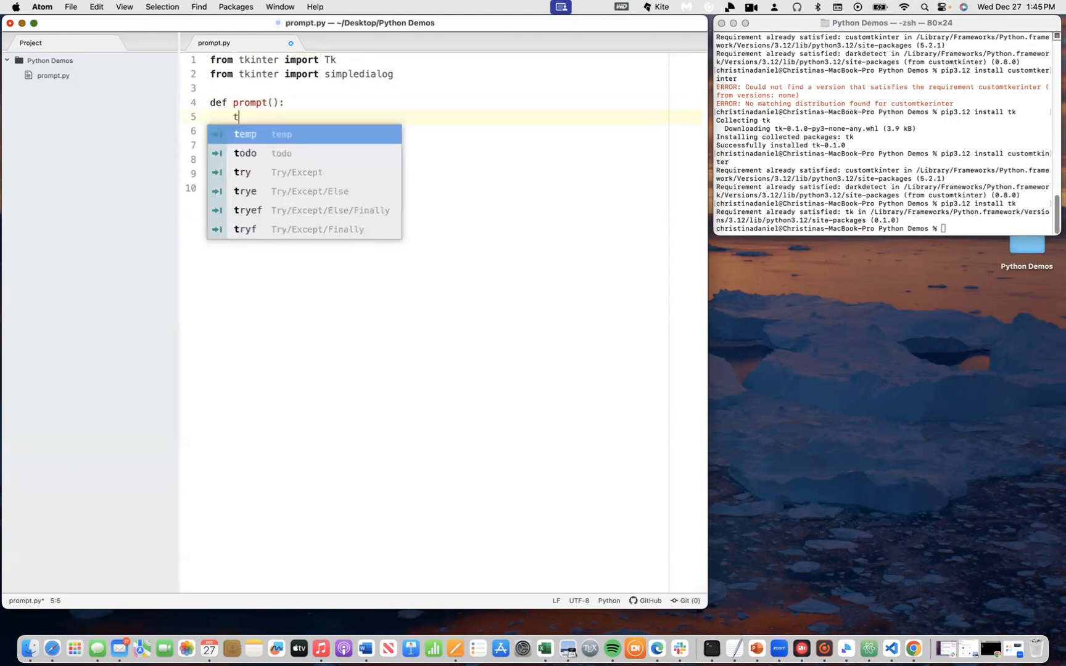
type("kInstance =")
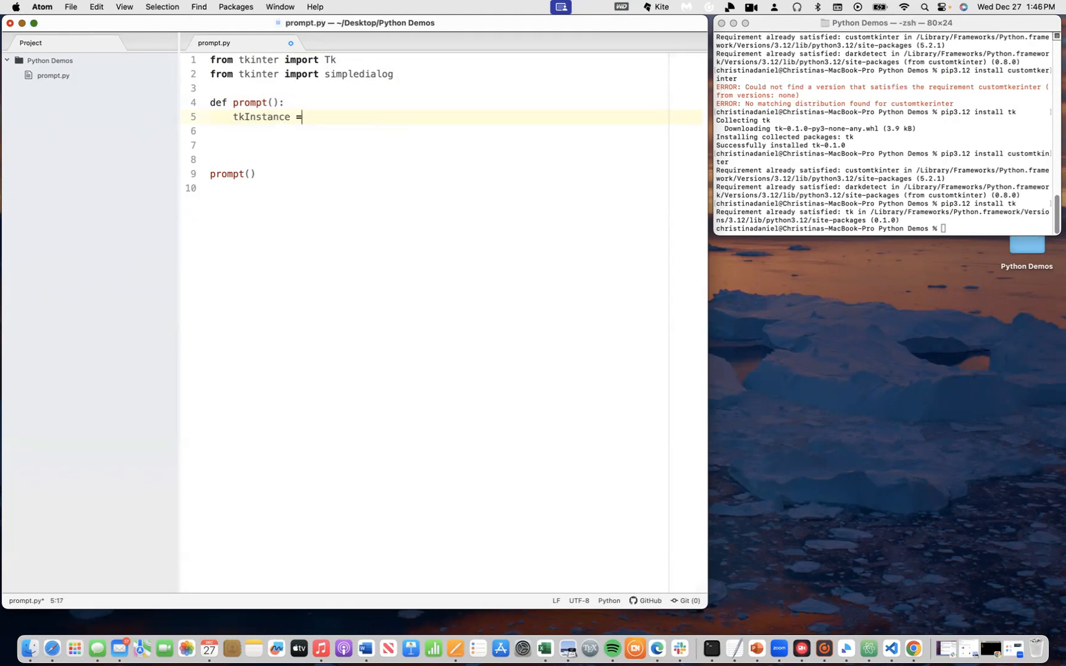
type("T")
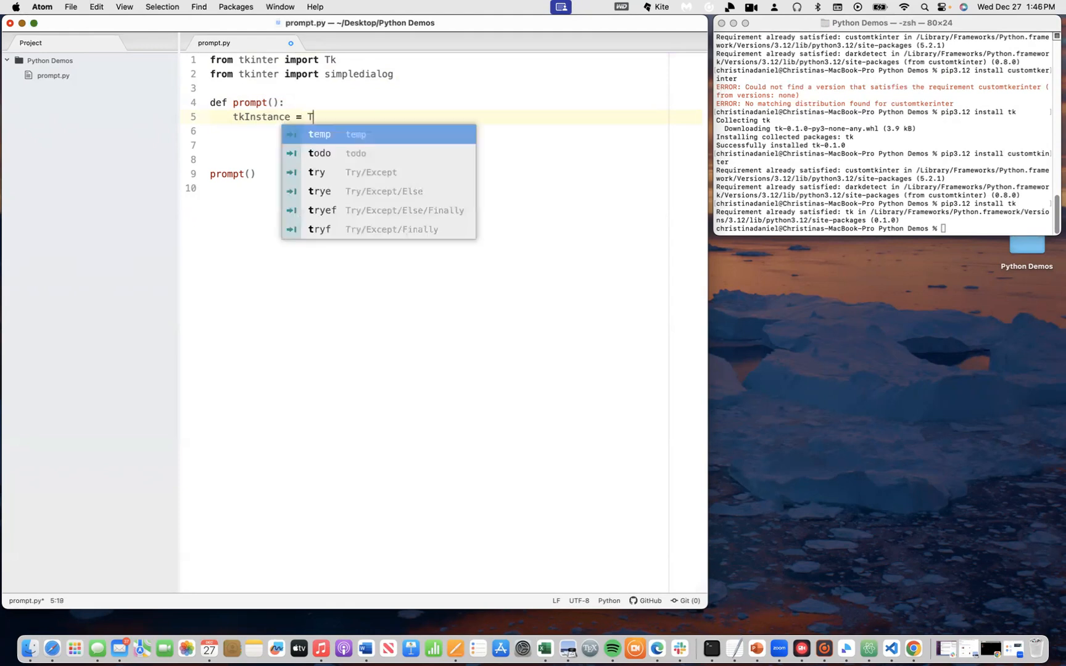
type("k()")
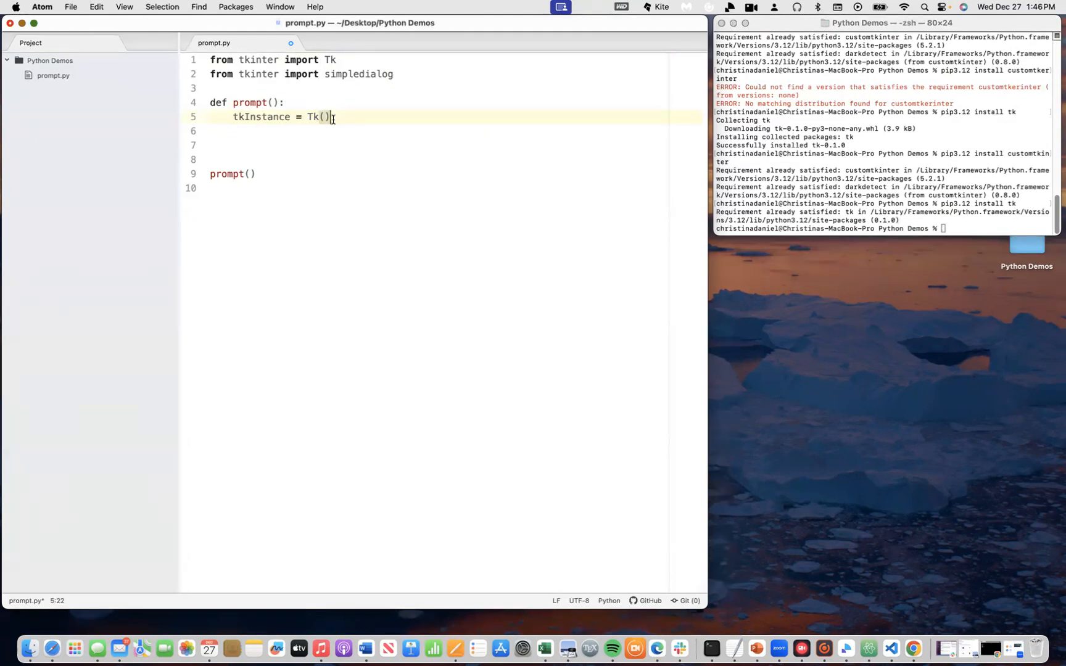
left_click(308, 118)
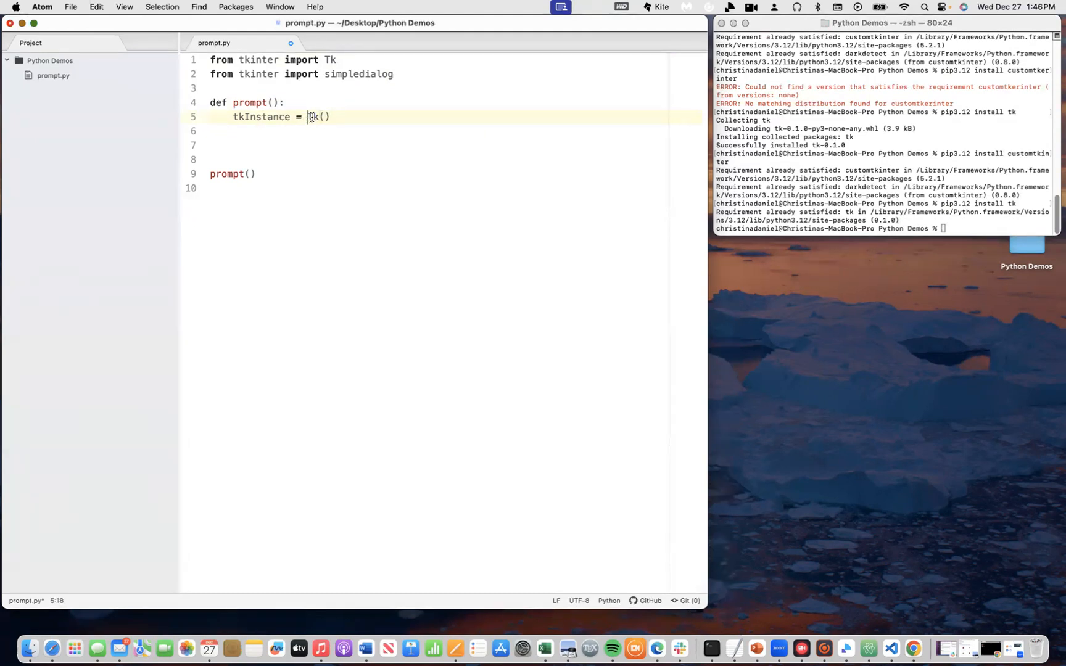
double_click(260, 118)
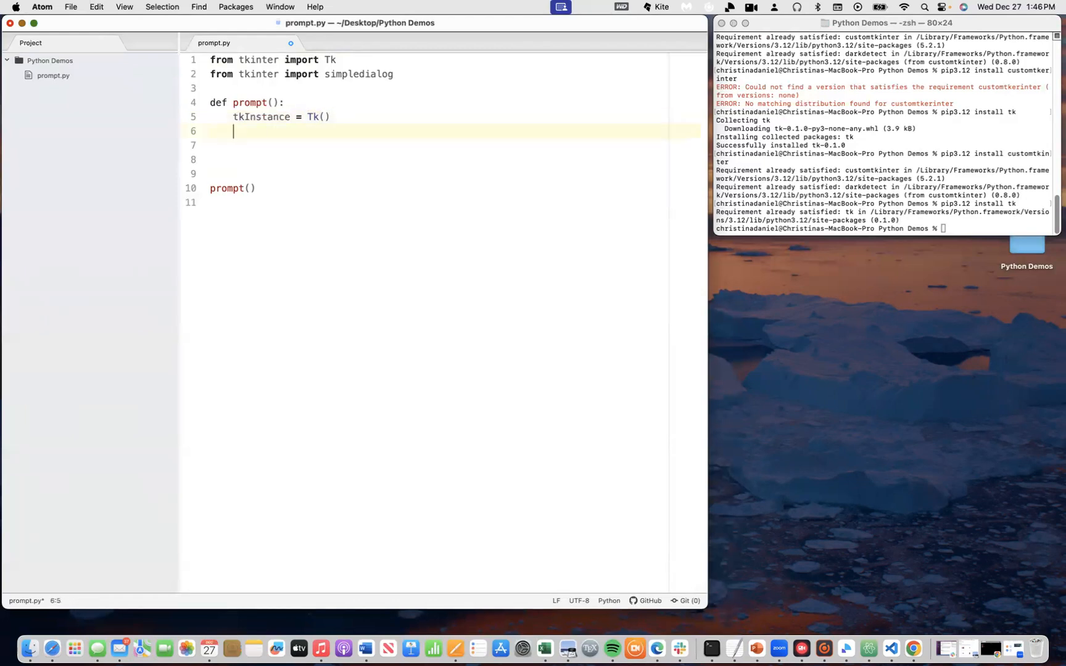
Step: Begin a second line projectName = and check the simpledialog name in the import
type("proje")
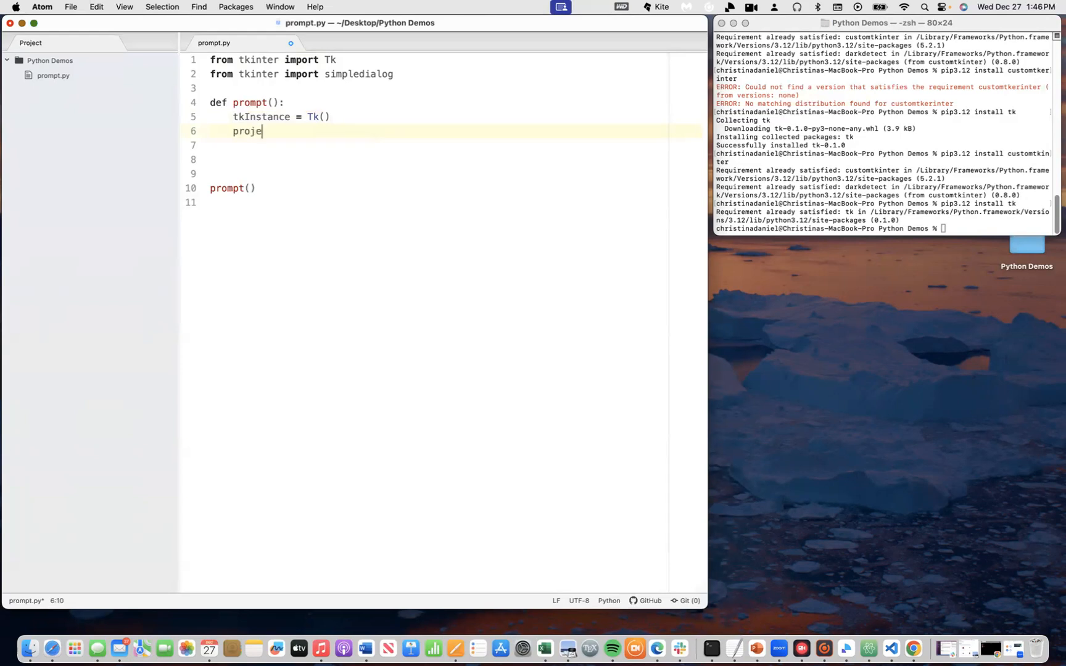
type("ct")
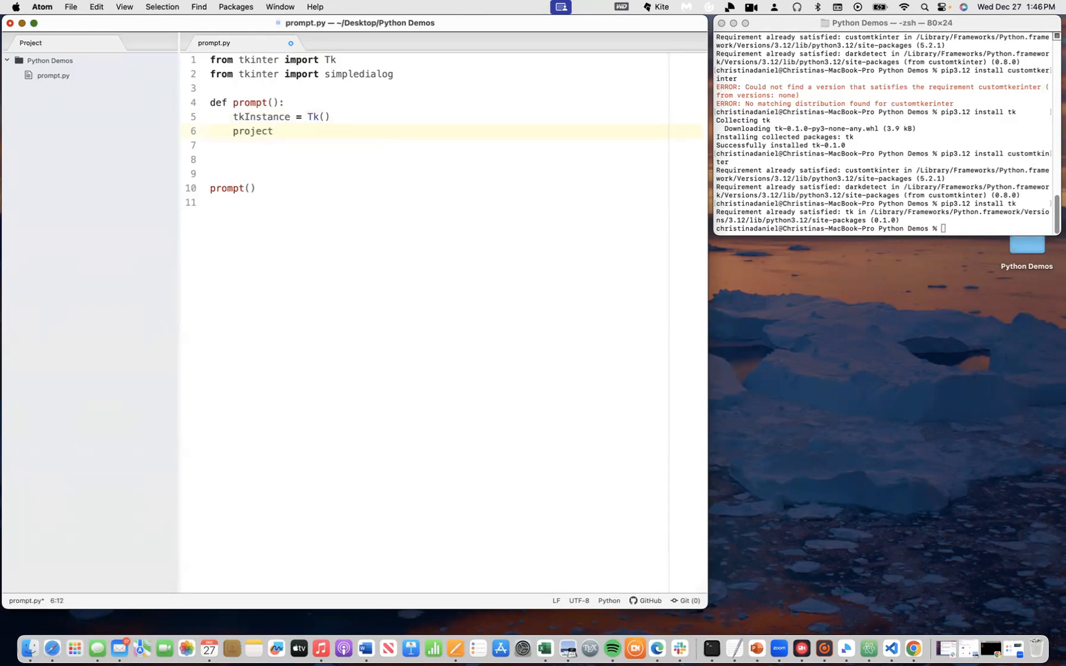
type("N")
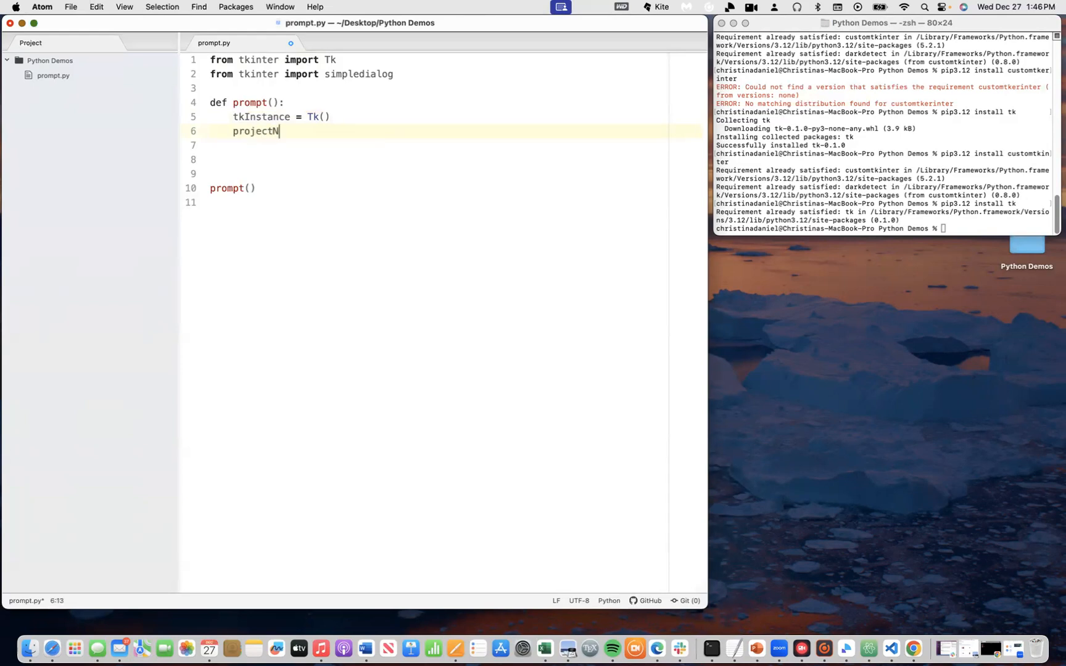
type("ame")
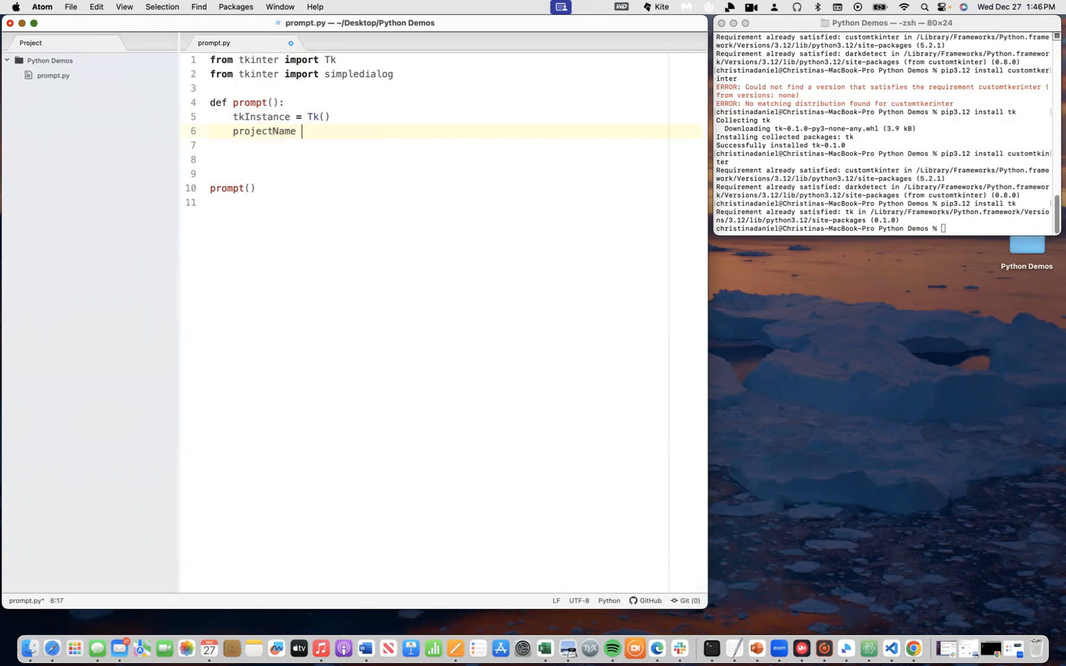
type("=")
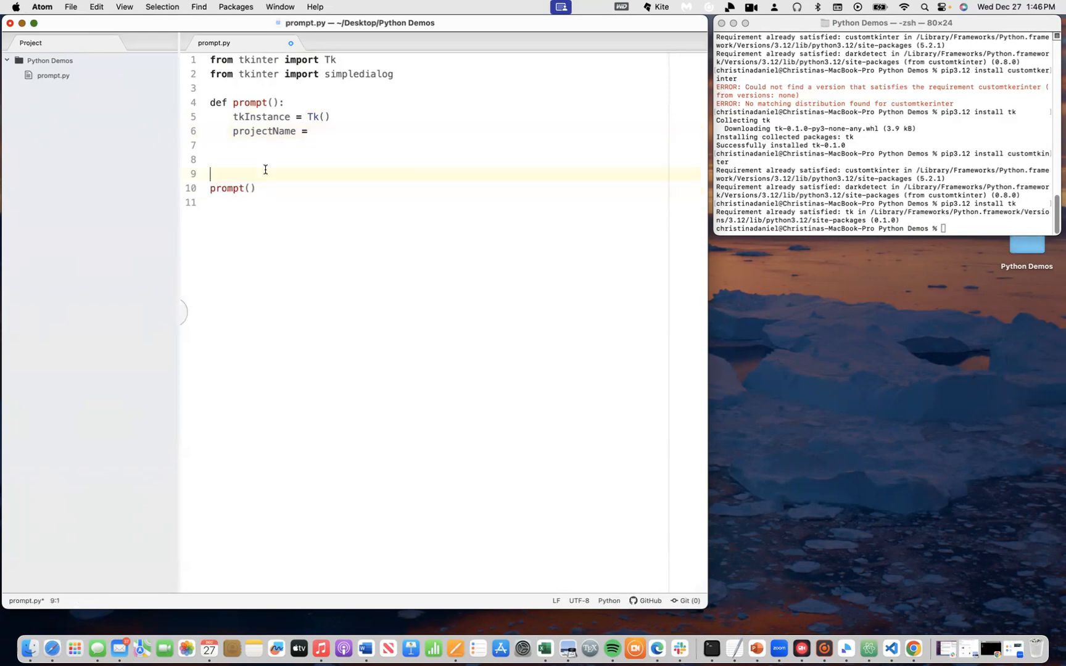
left_click(320, 145)
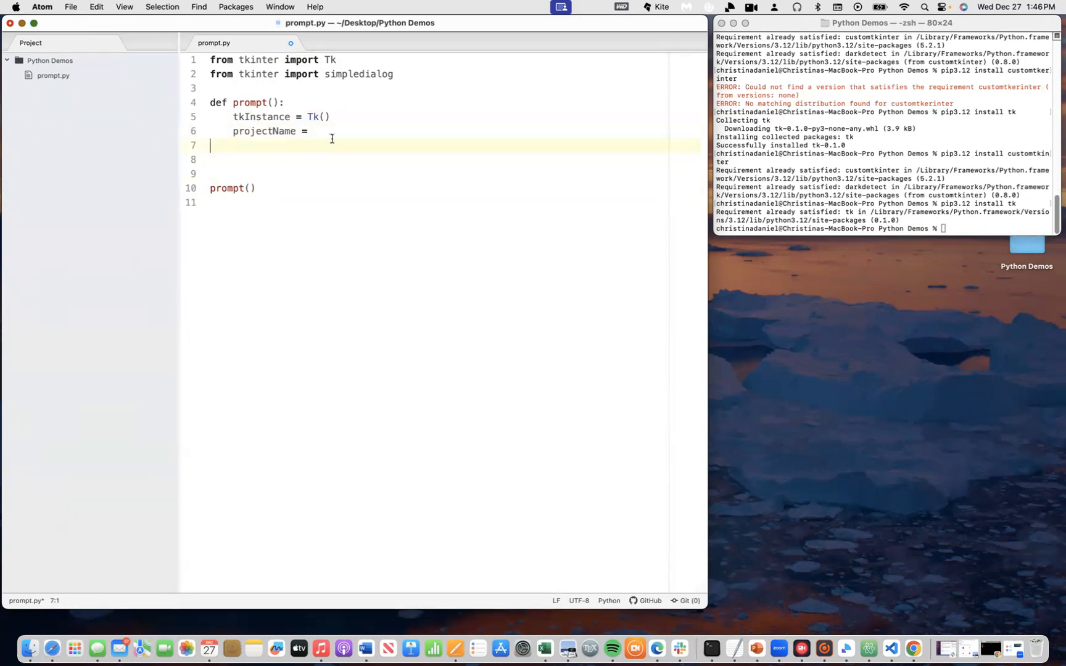
left_click(323, 131)
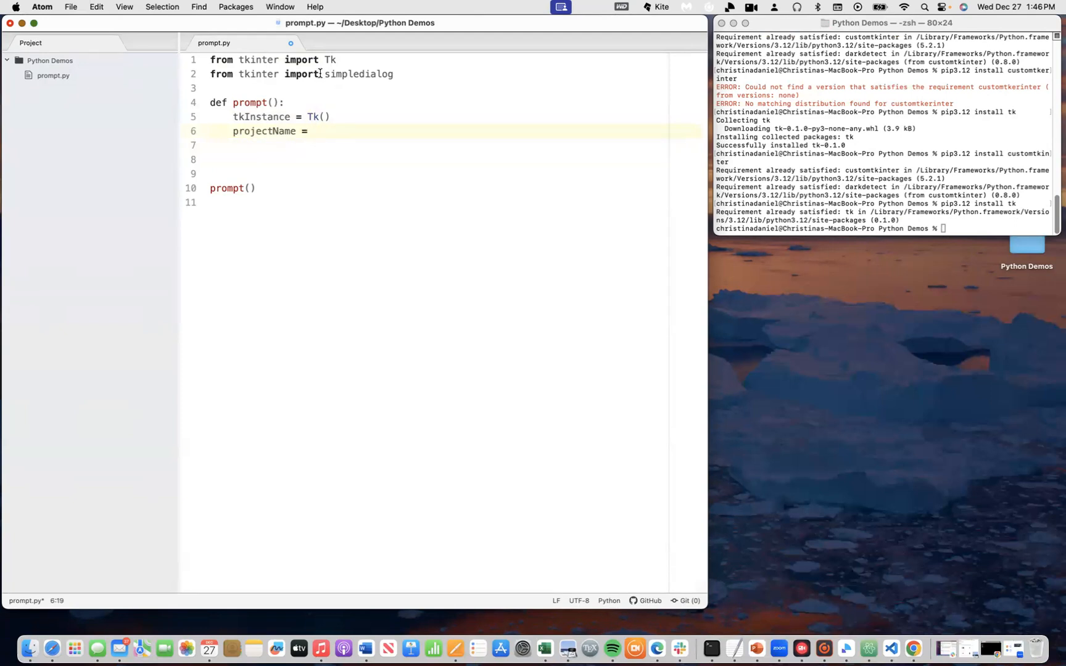
double_click(358, 74)
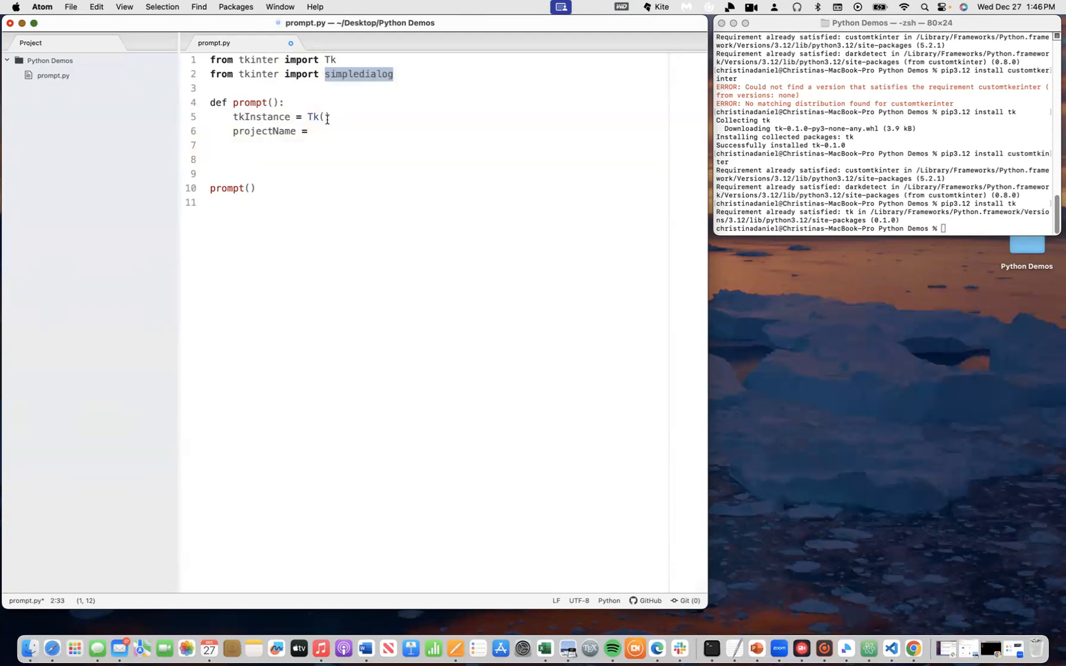
left_click(312, 131)
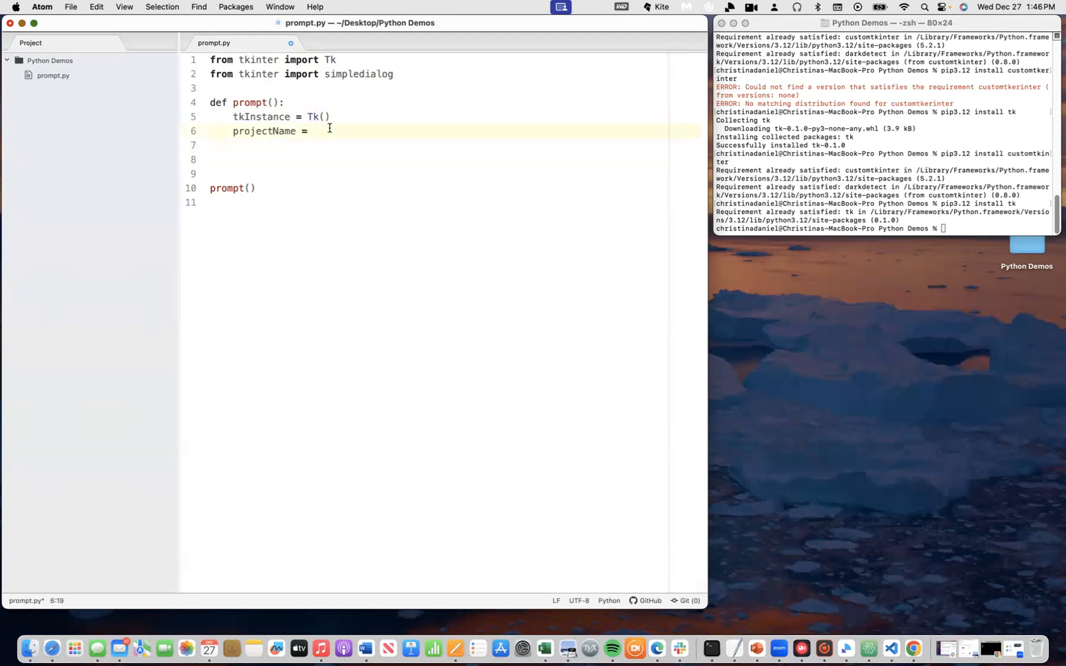
Step: Assign simpledialog.askstring("Project Name", "Enter project name") to projectName
type("s")
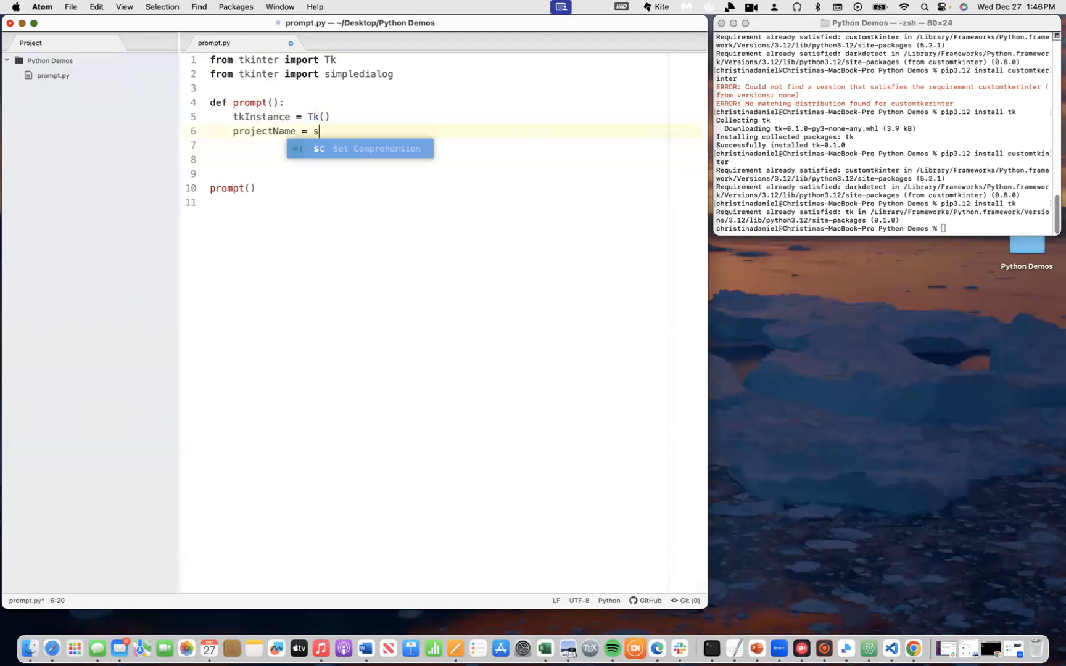
type("impledialog")
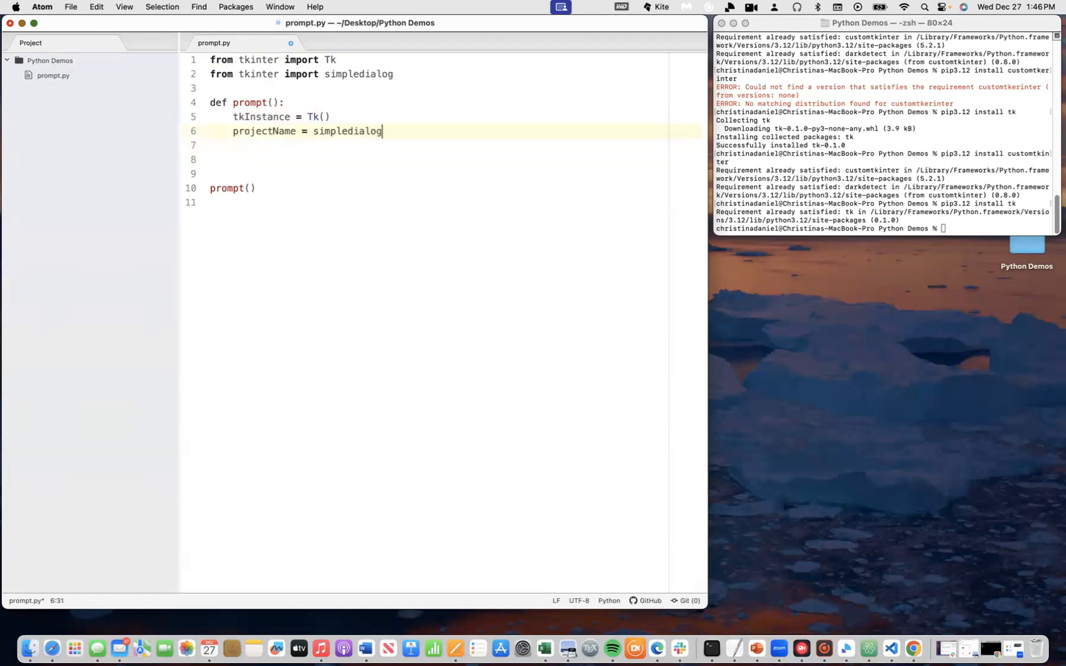
type(".ask")
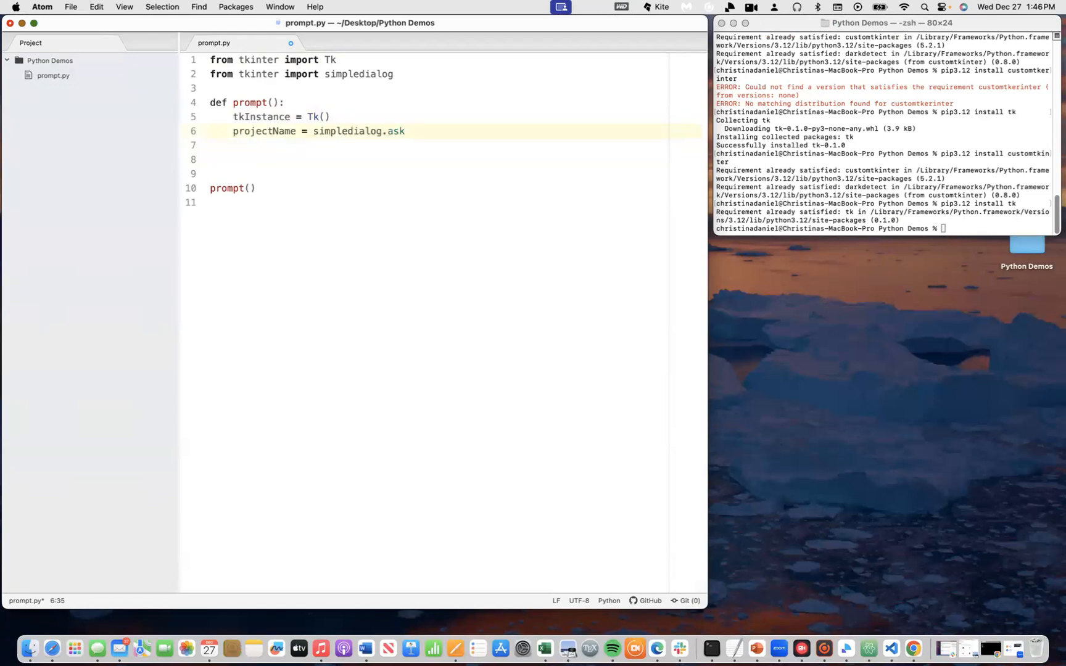
type("string()")
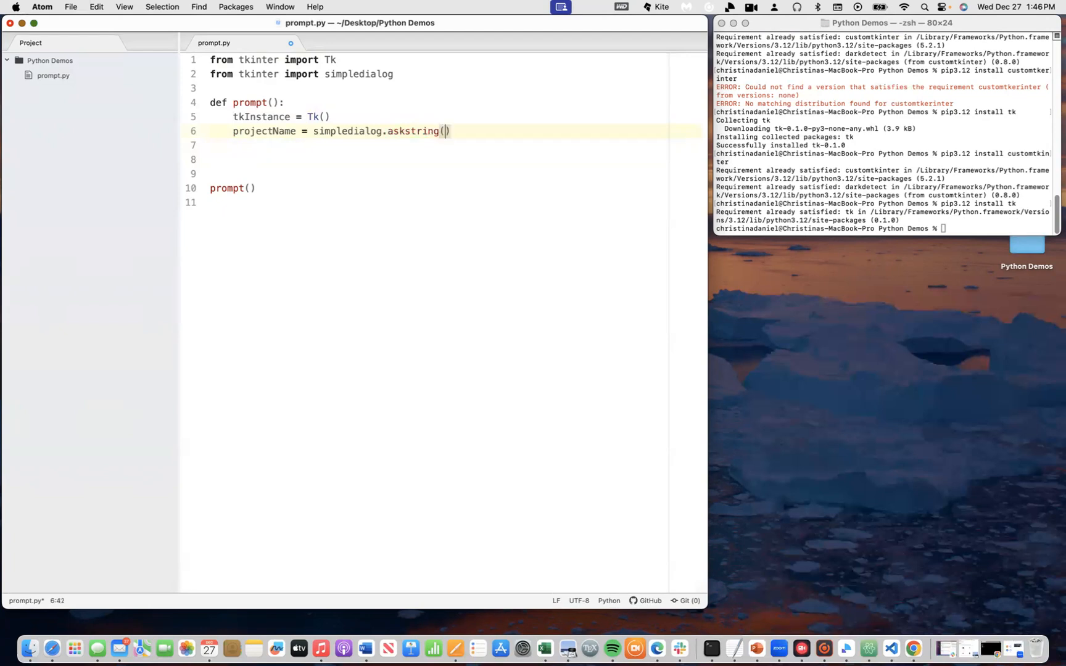
type("\"Proje")
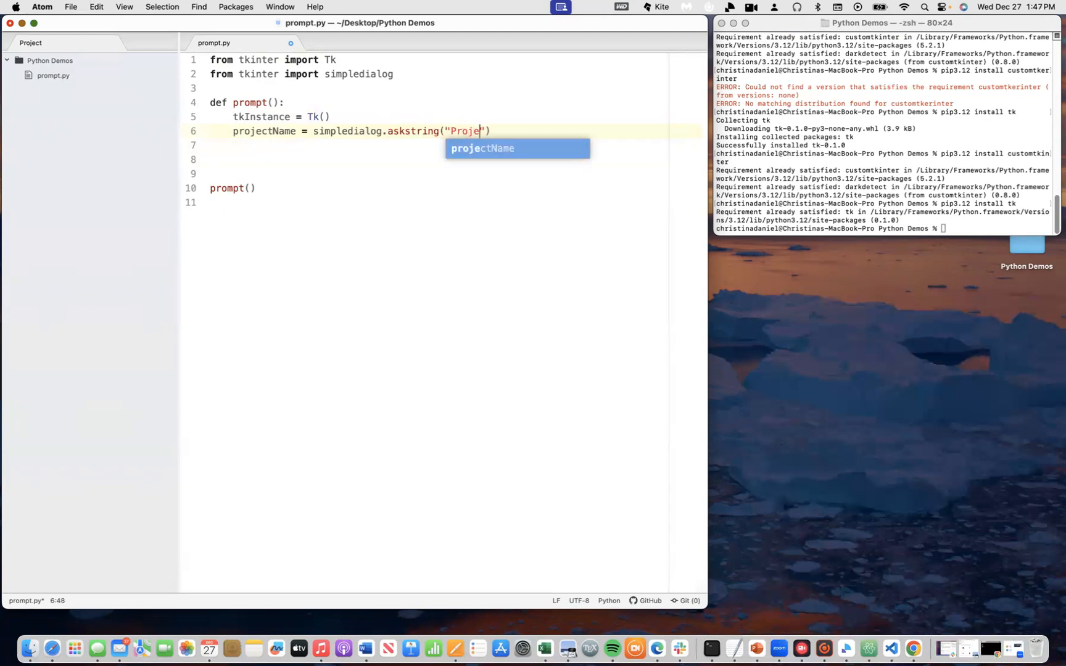
type("ct Name")
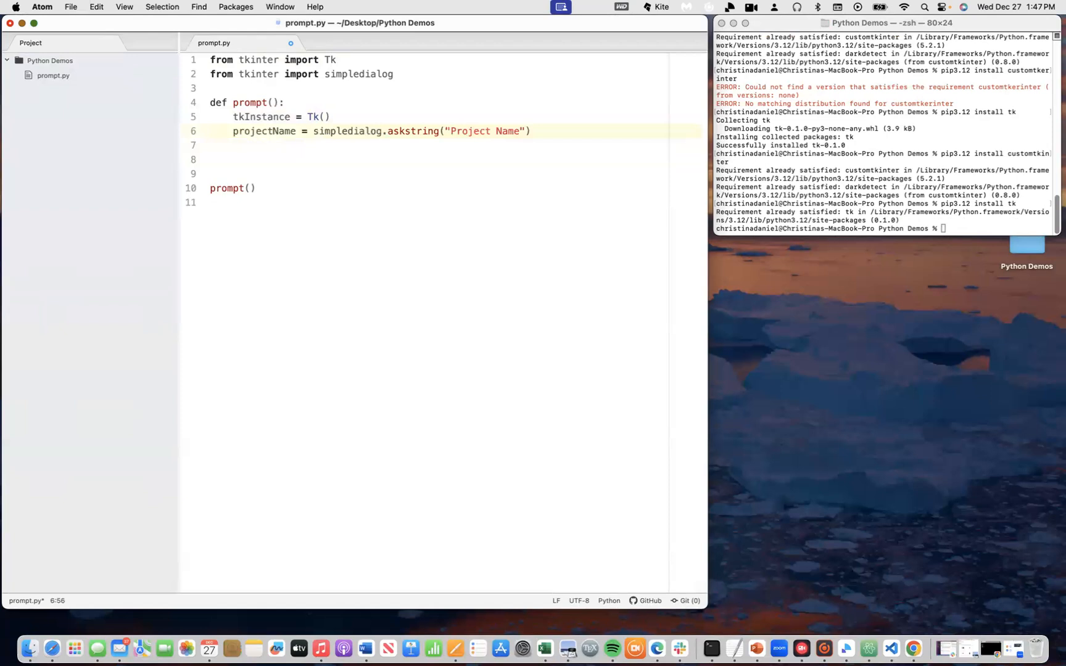
type(", \"Enter \"")
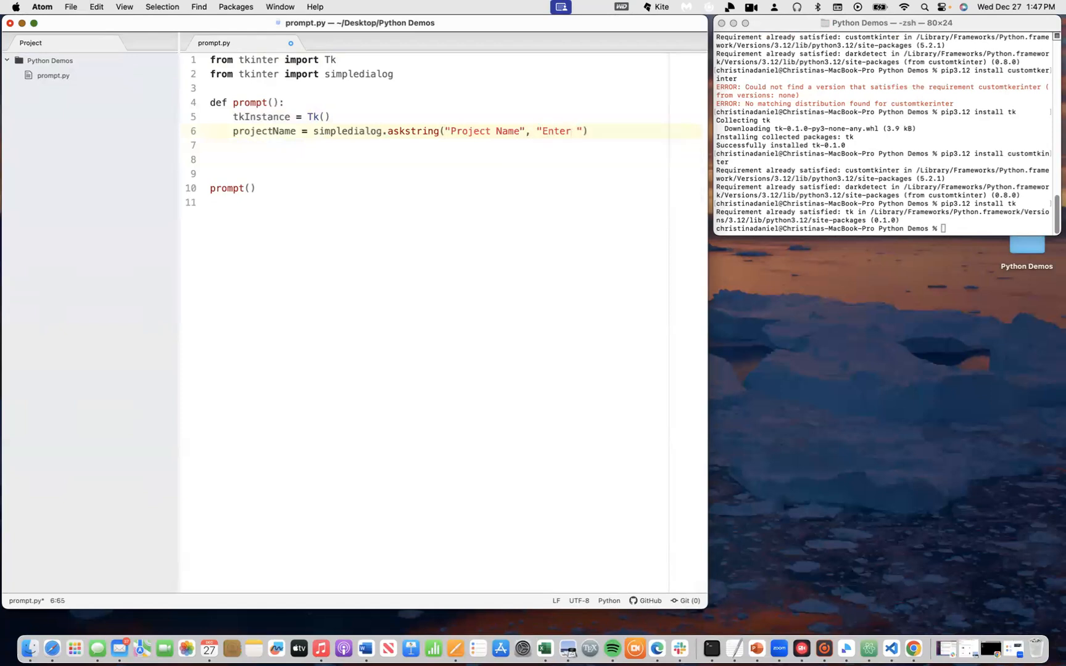
type("project name.")
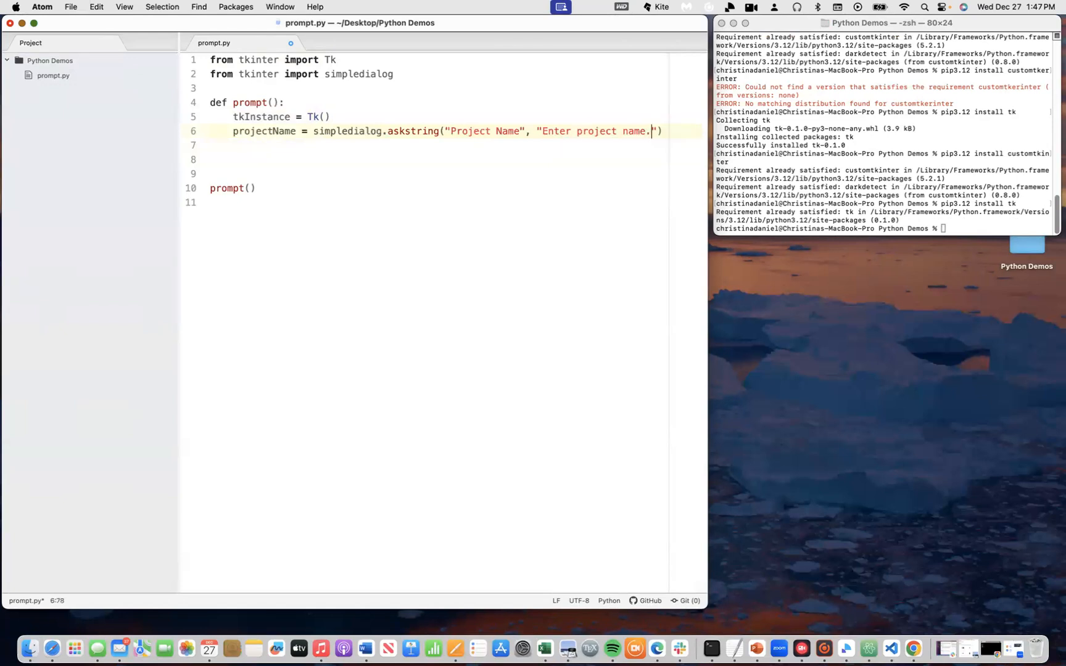
key("backspace")
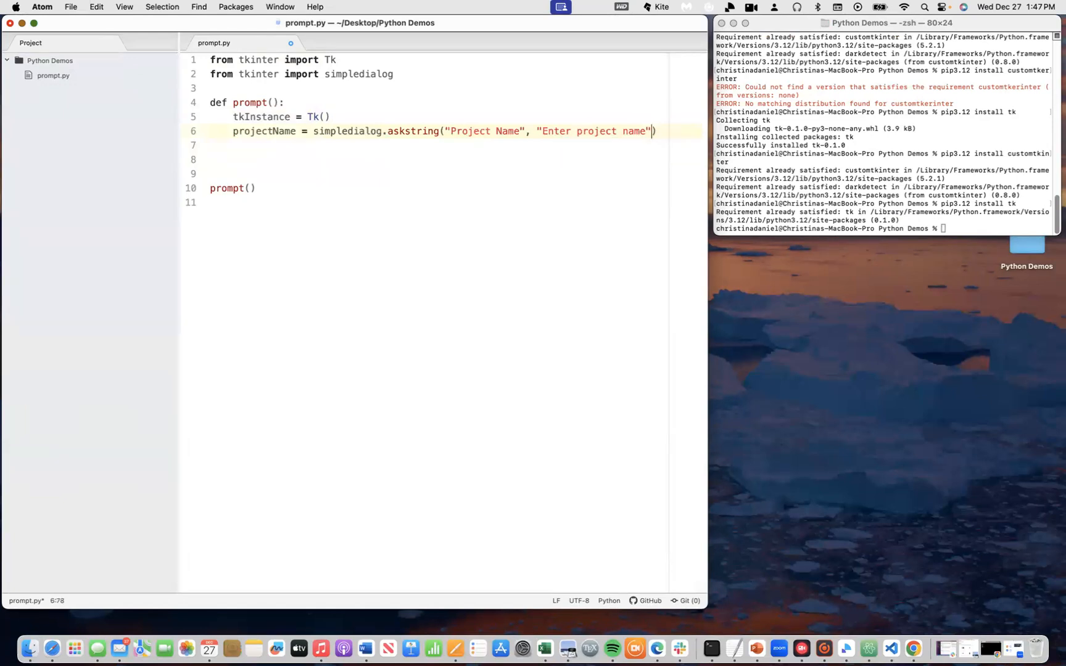
Step: Add parent=tkInstance as the askstring call's final argument
type(", p")
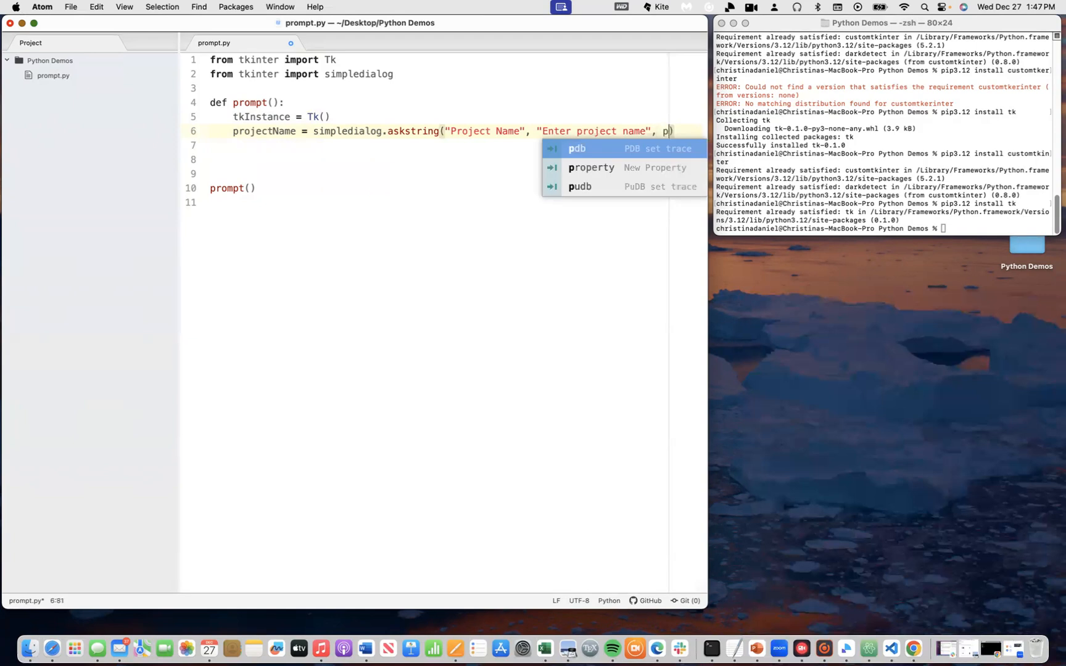
type("arent=")
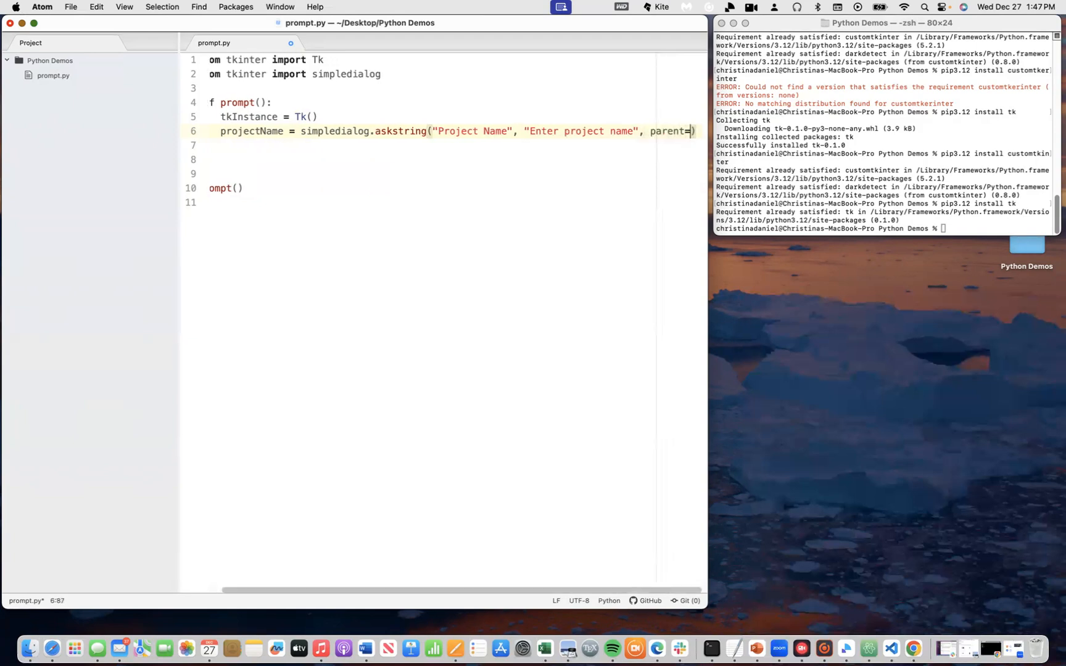
type("t")
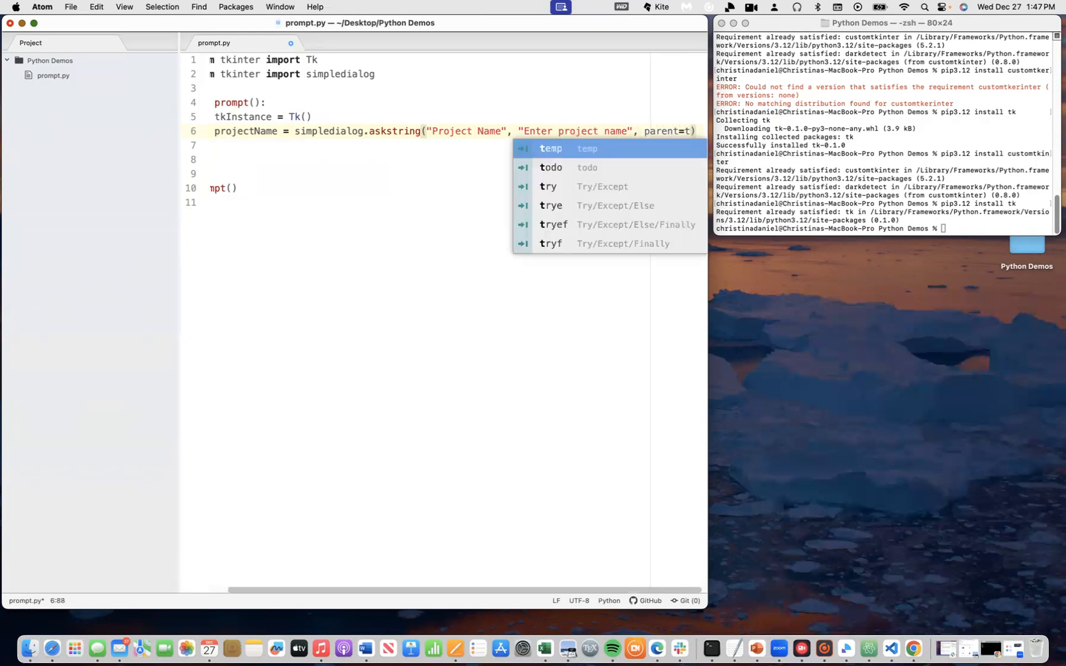
type("kInstance")
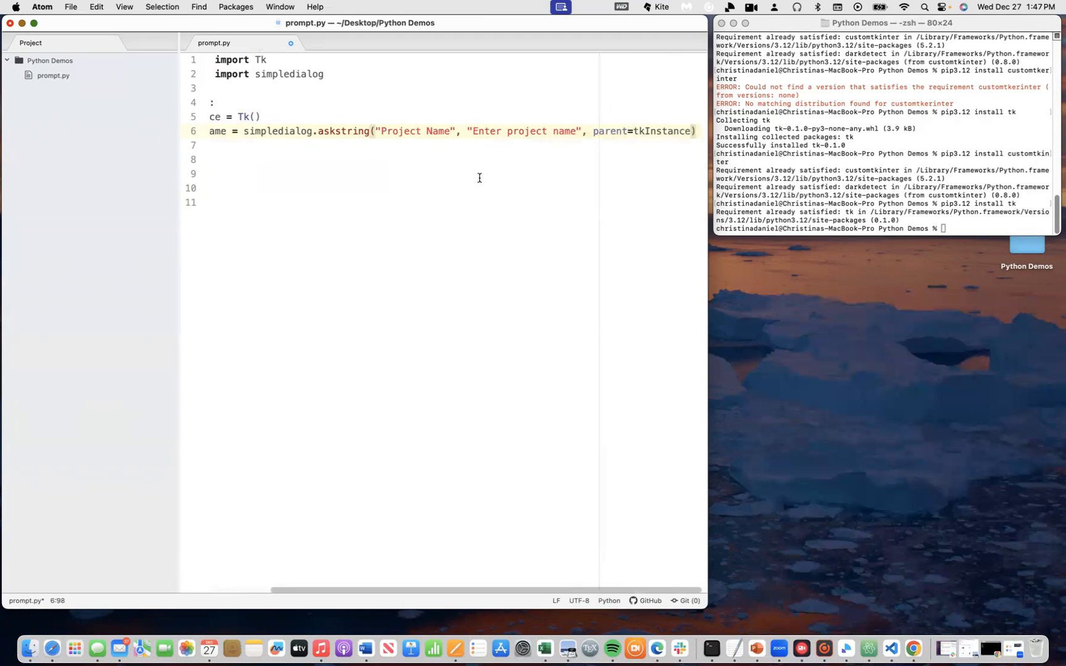
left_click(70, 6)
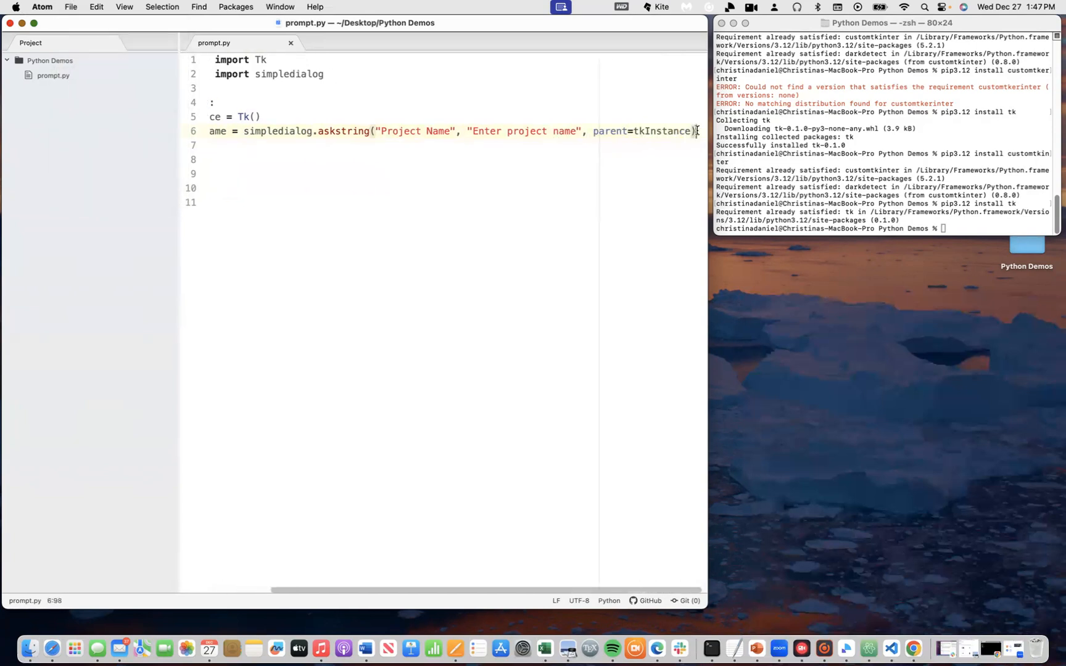
Step: Add print(projectName) after the askstring line, fixing the misspelled variable name, and save
type("print")
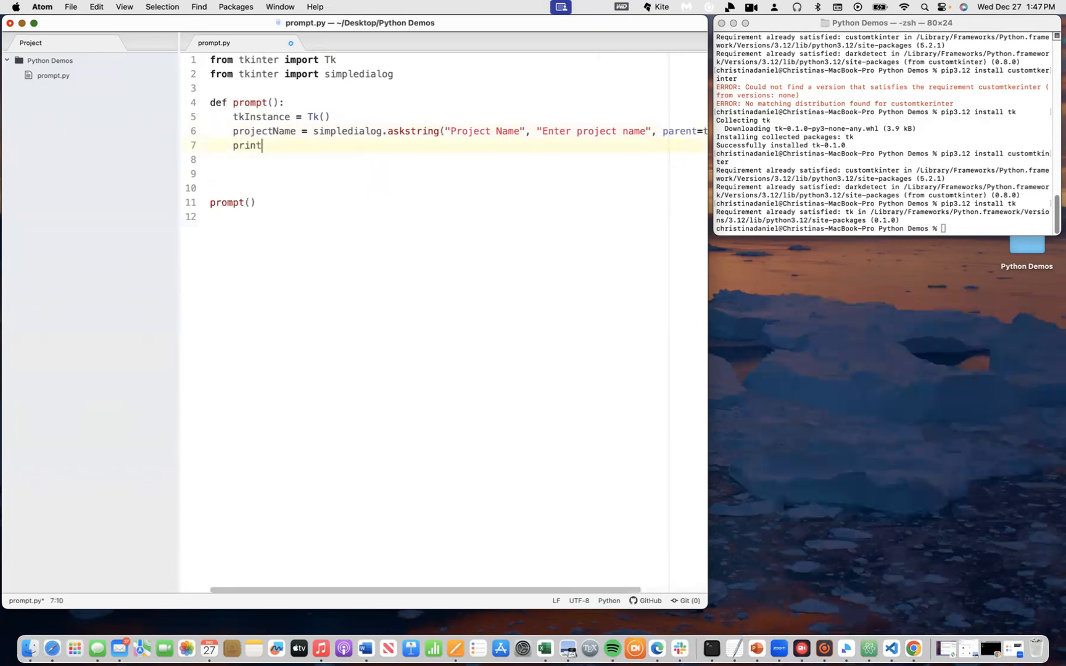
type("(p")
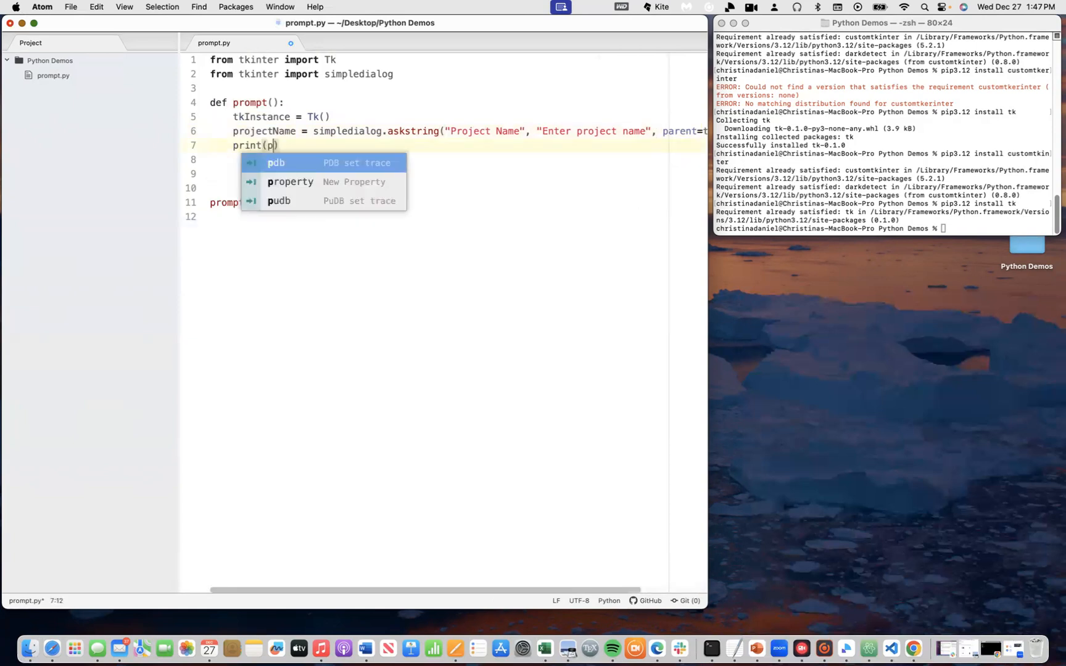
type("rojectNmae")
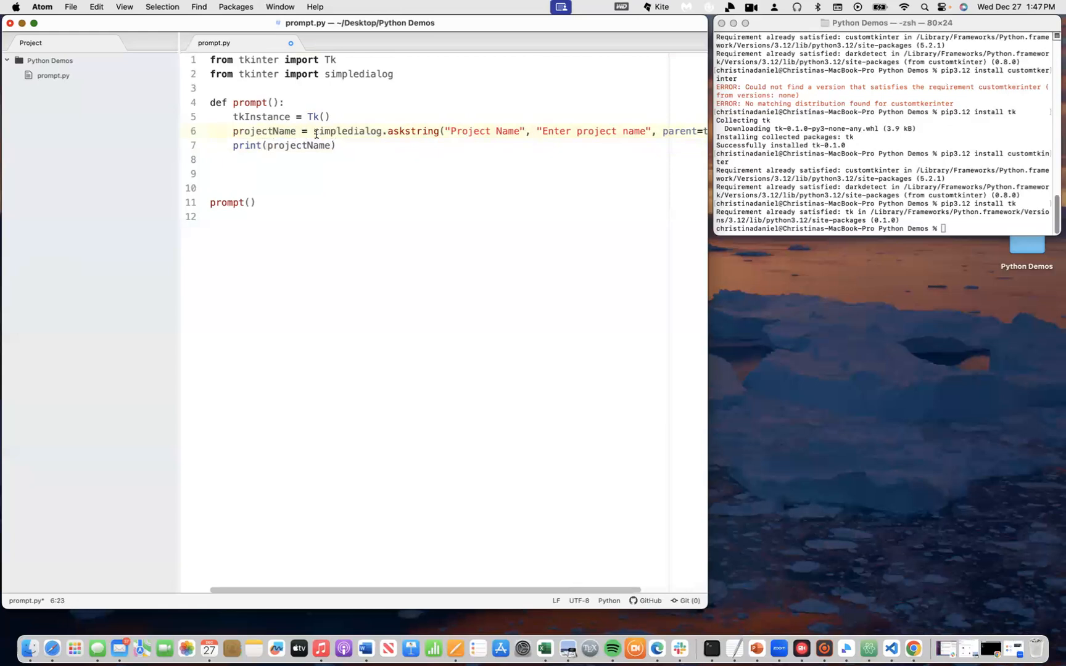
left_click(279, 131)
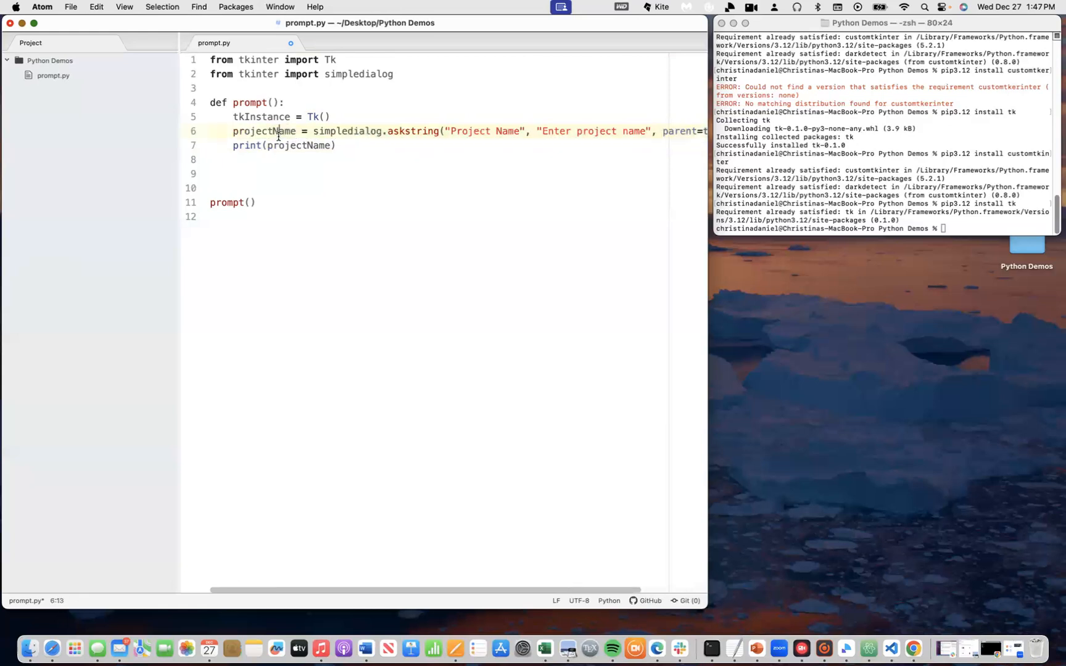
double_click(297, 144)
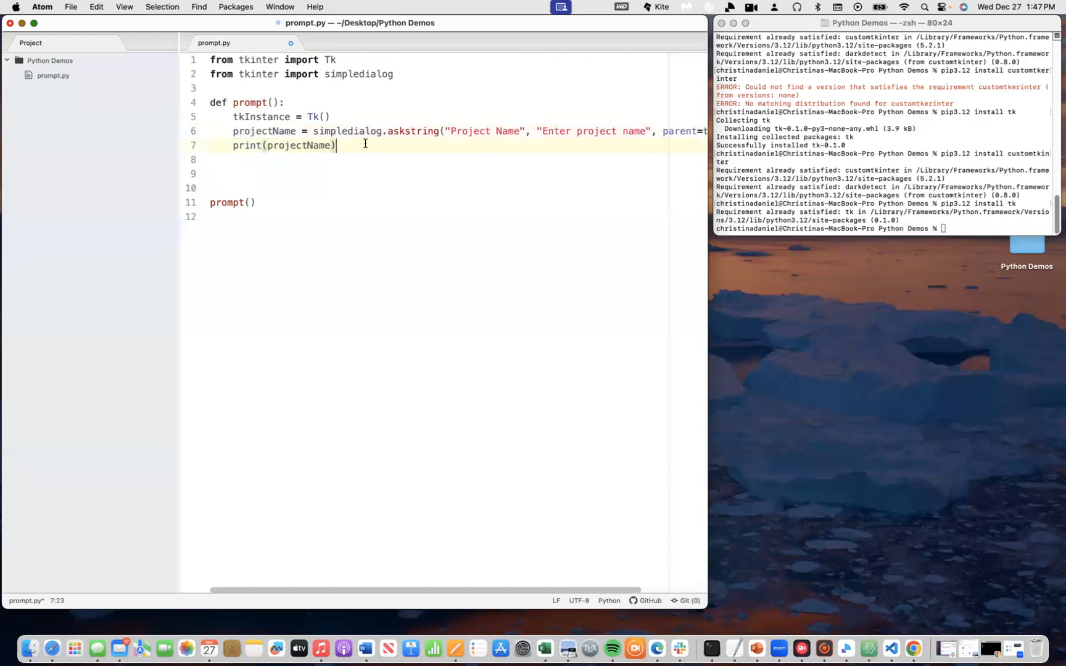
left_click(70, 7)
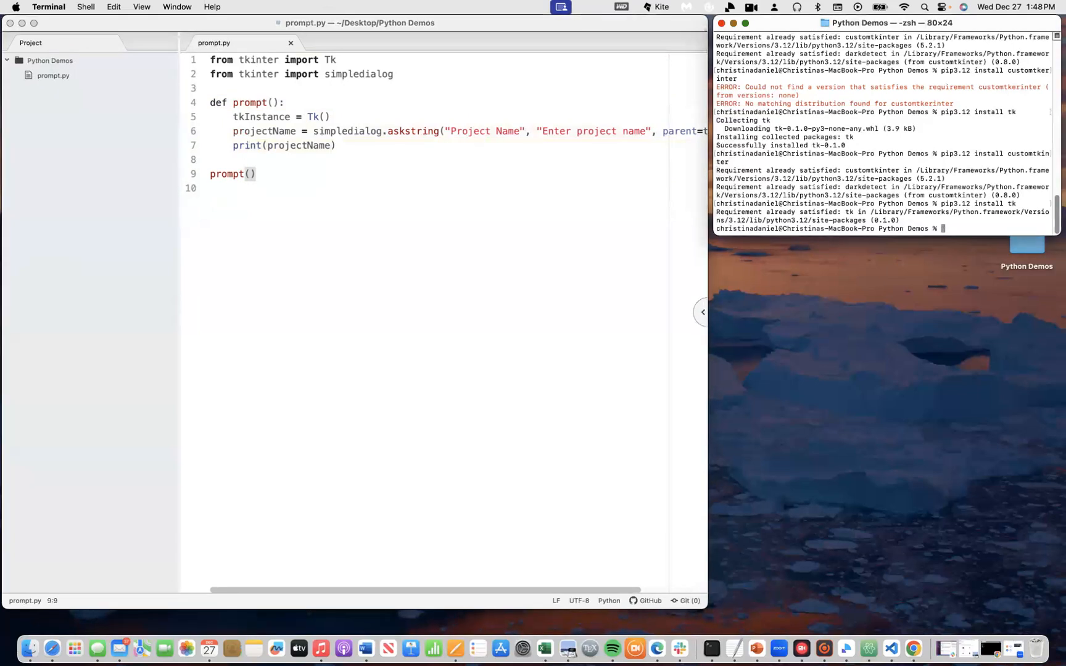
Step: Run python3.12 prompt.py in Terminal, opening a tk window and Project Name dialog
type("p")
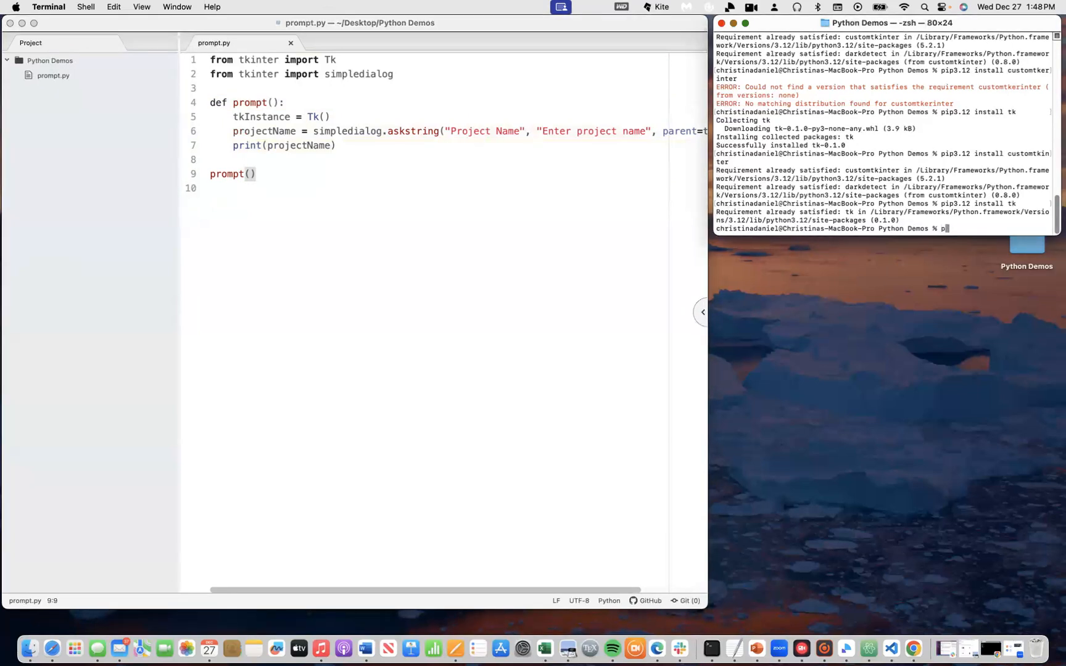
type("ython3.12")
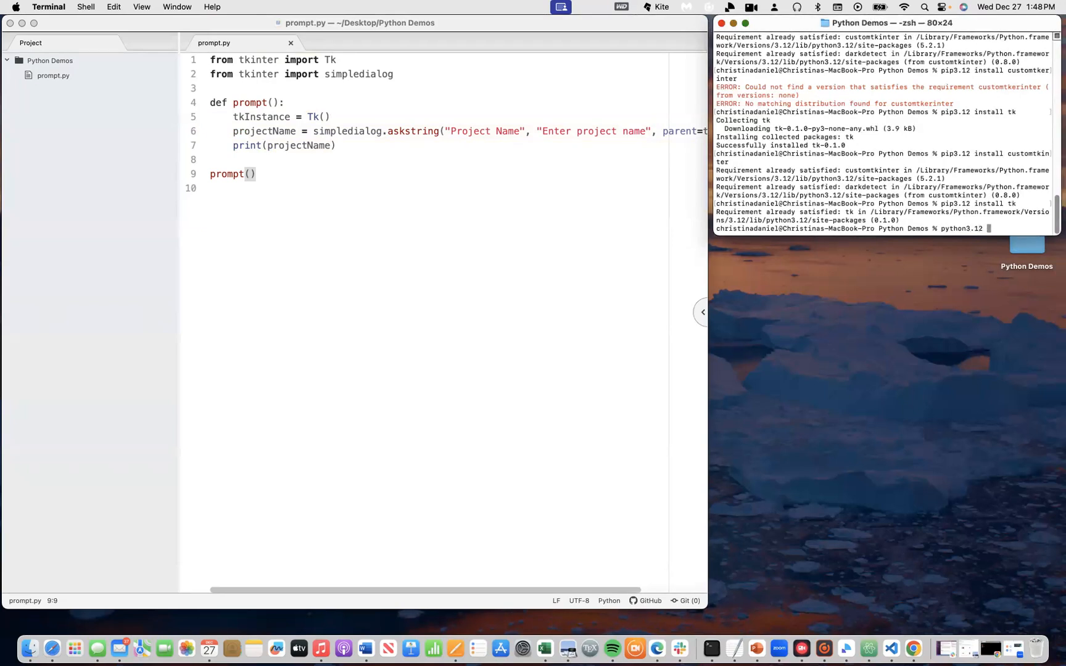
type("prompt.")
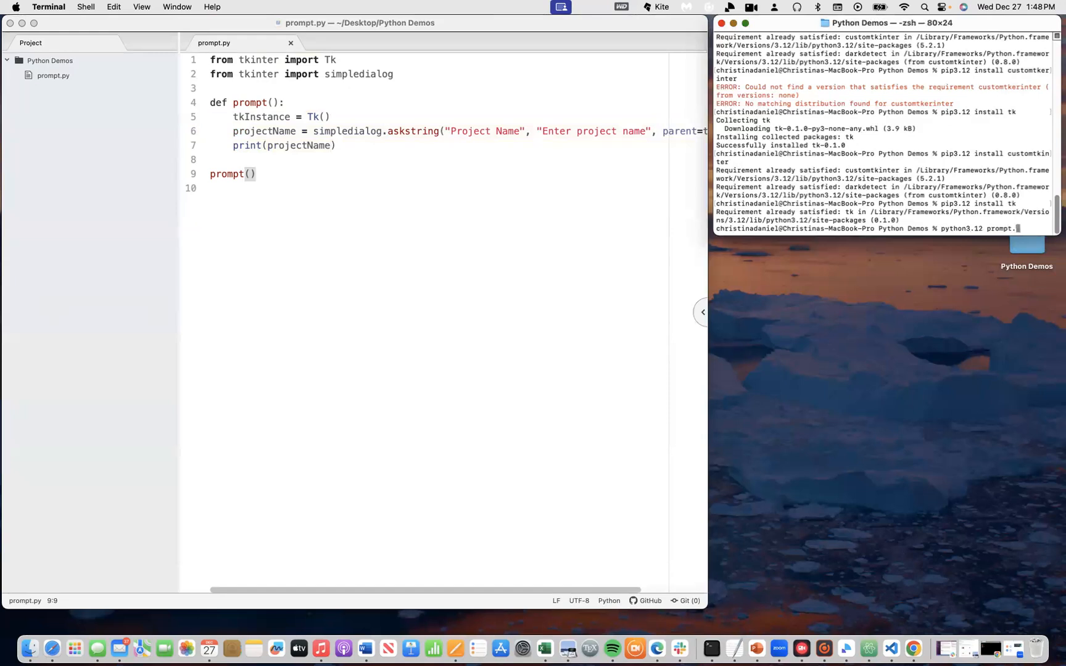
type("py")
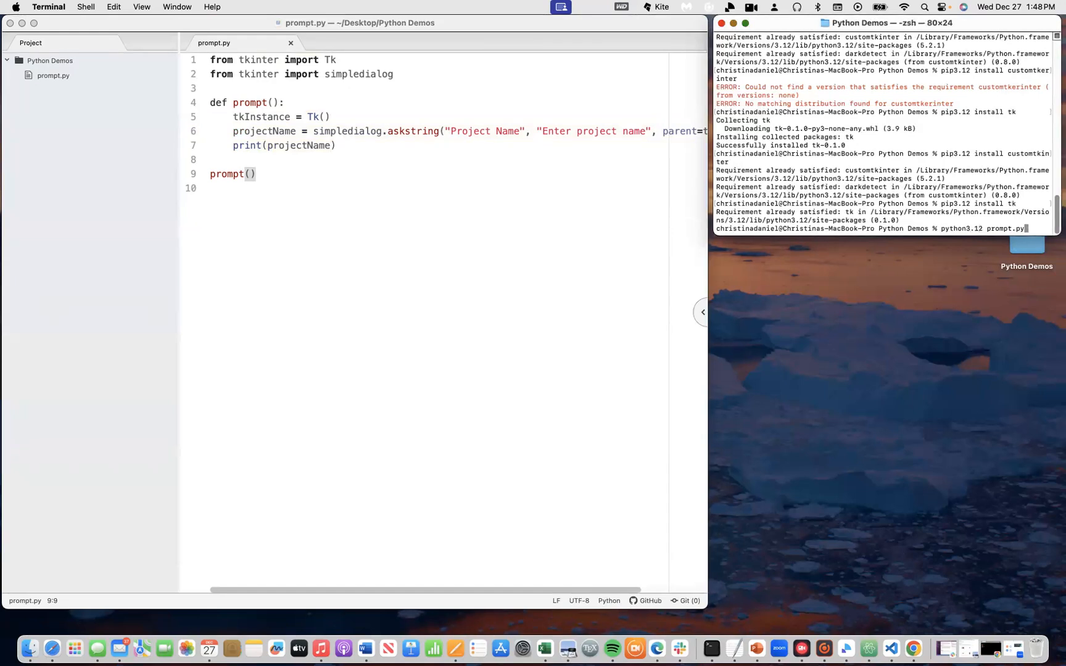
key("Return")
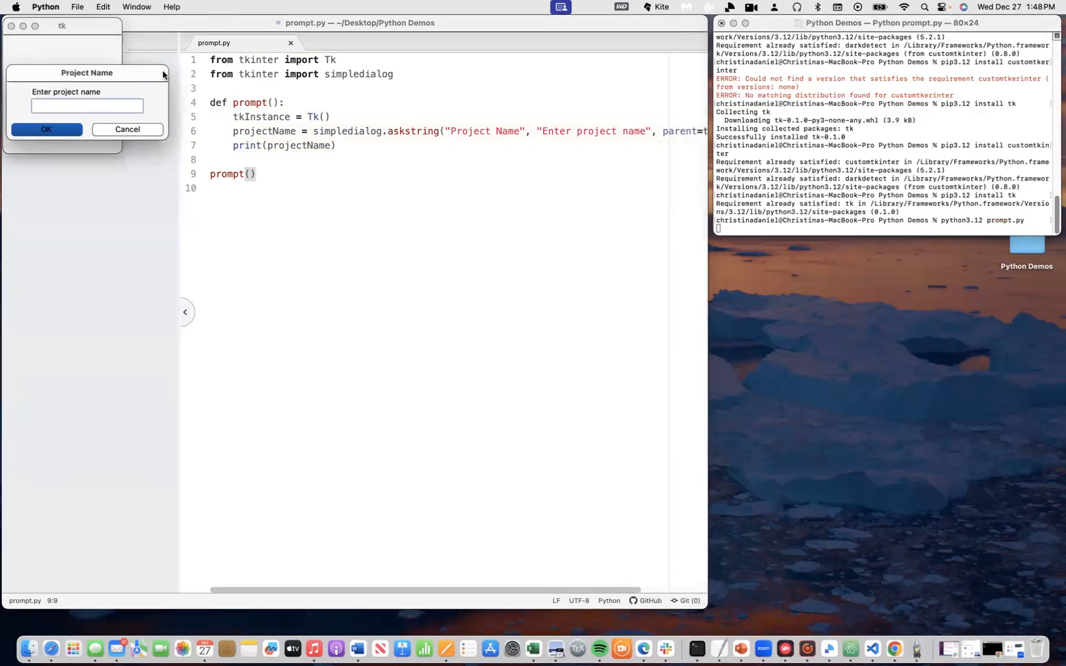
Step: Move the tk window into view and cancel the Project Name dialog, printing None
left_click_drag(87, 73, 208, 24)
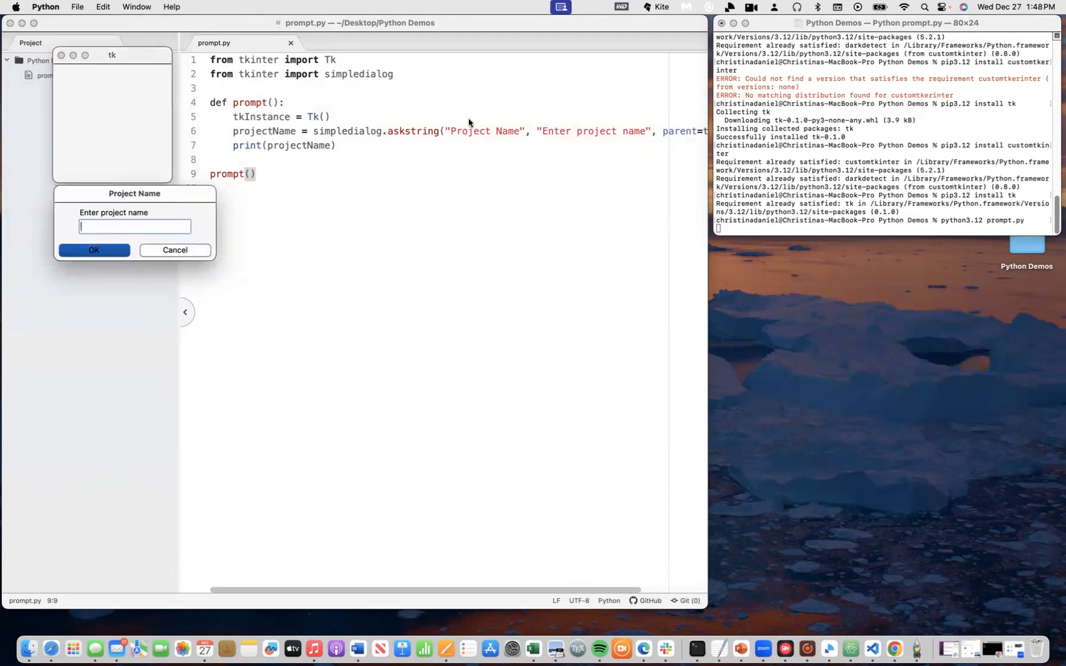
double_click(484, 131)
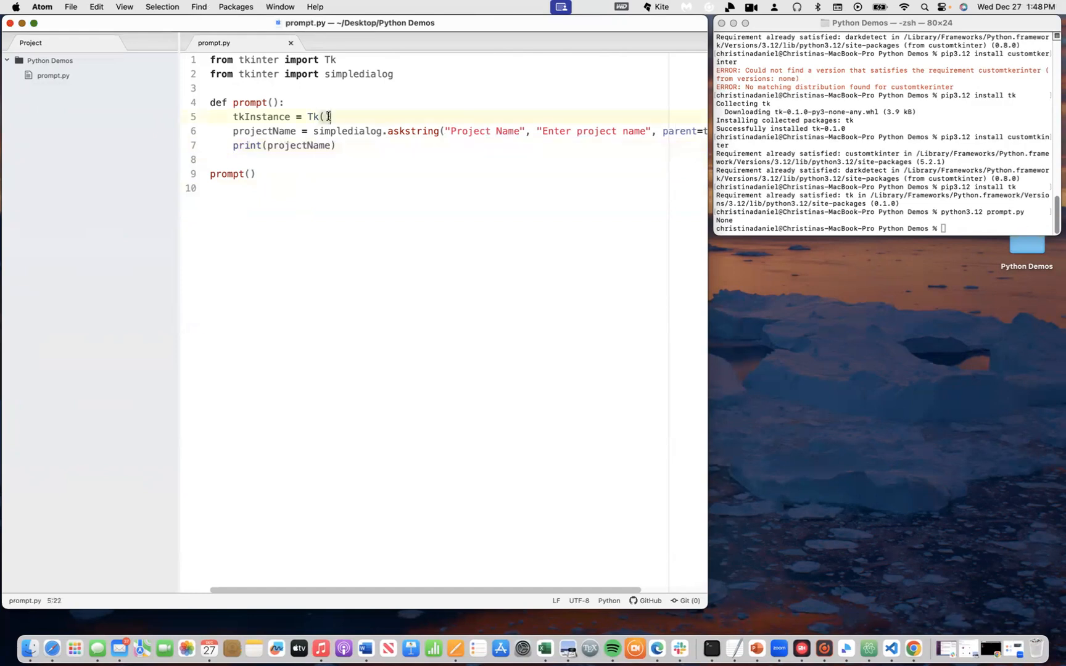
Step: Insert tkInstance.withdraw() after the Tk instance is created and save prompt.py
type("tkInst")
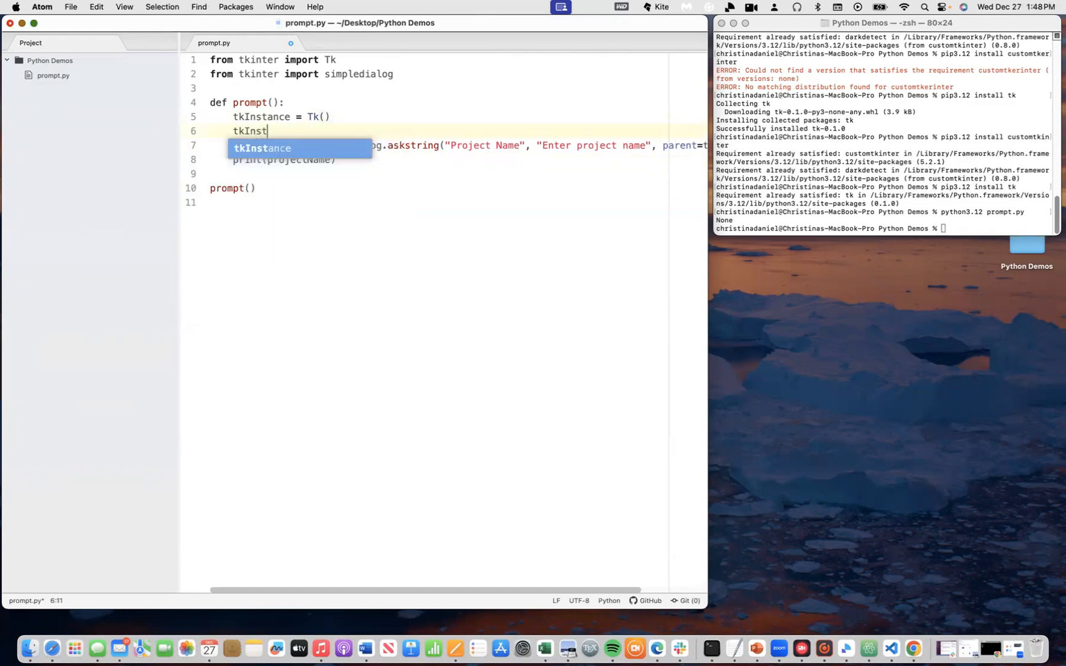
type(".withd")
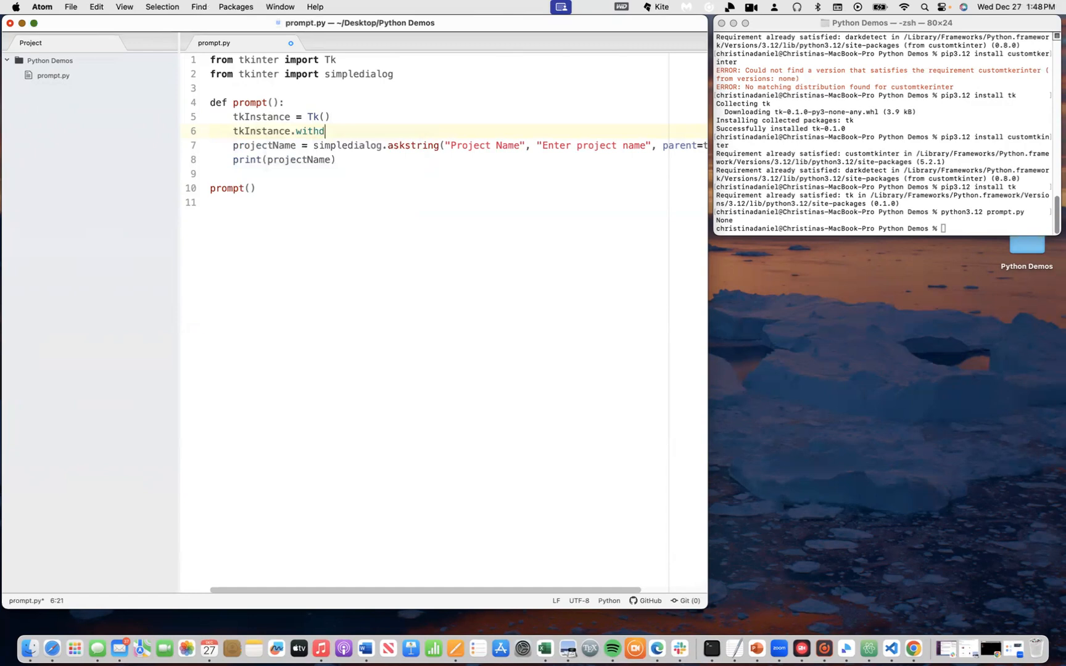
type("raw()")
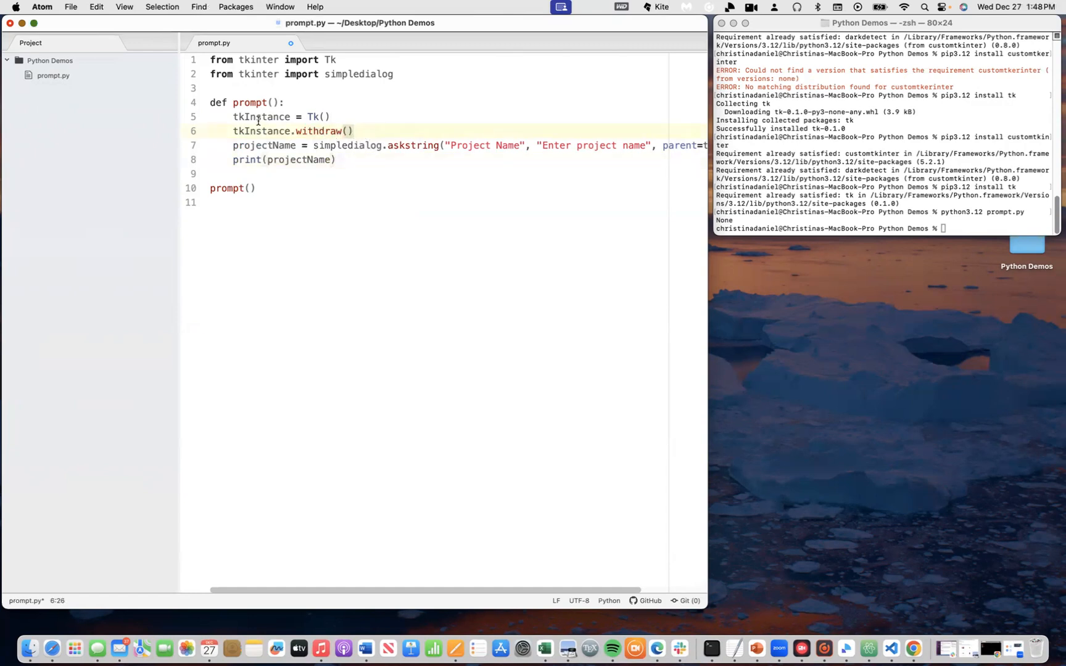
left_click(70, 7)
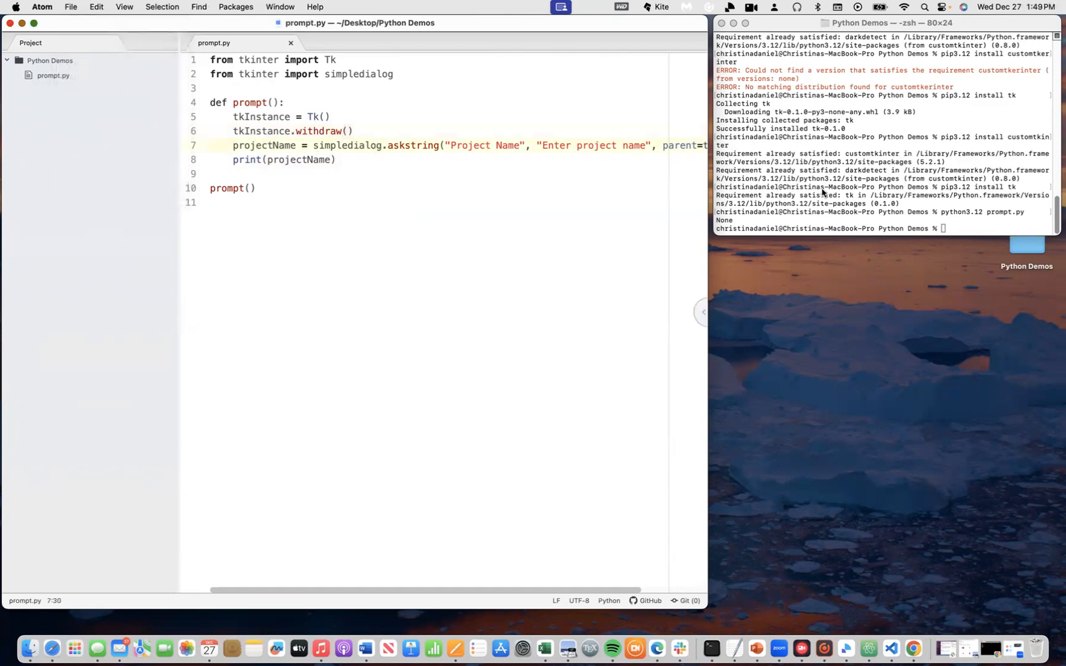
left_click(883, 135)
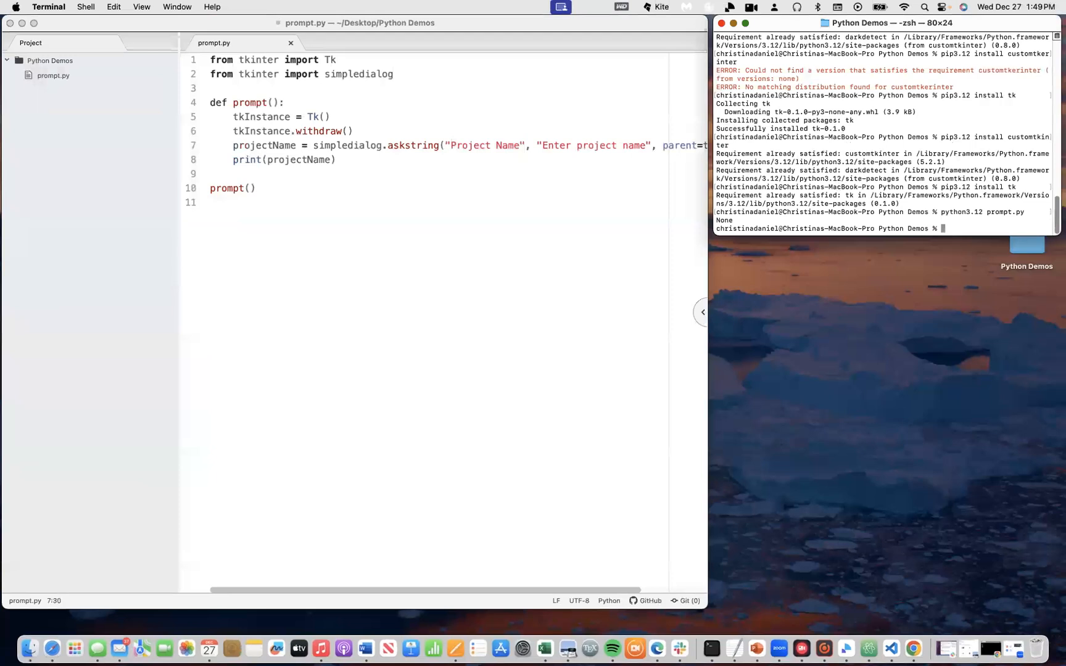
Step: Rerun prompt.py, enter Test in the Project Name dialog and confirm, printing Test
key("Return")
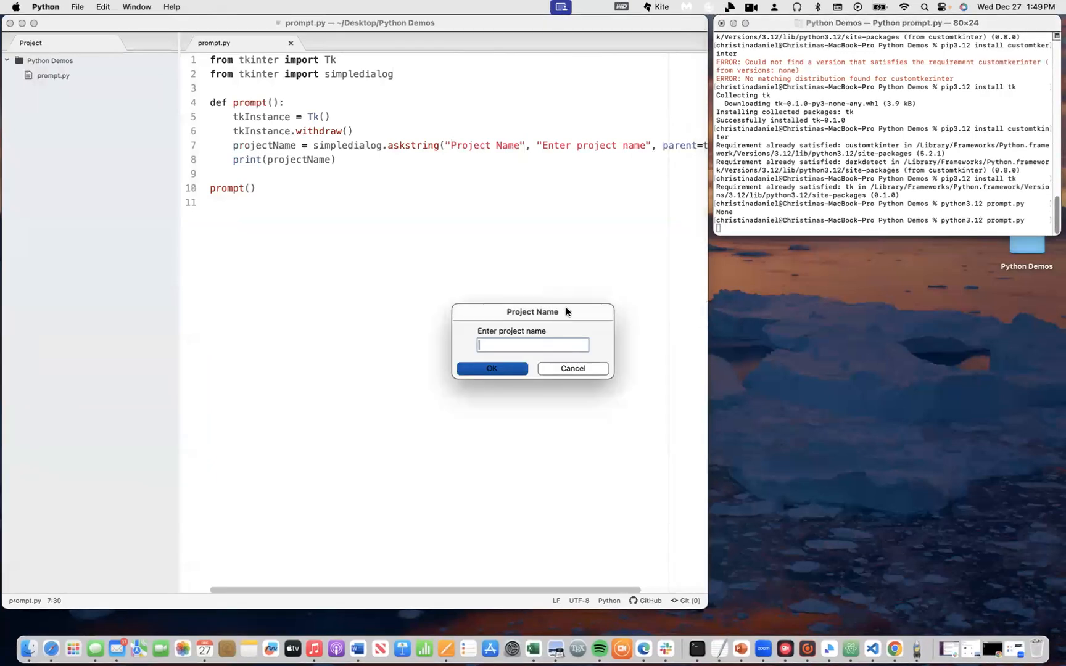
left_click_drag(531, 311, 478, 223)
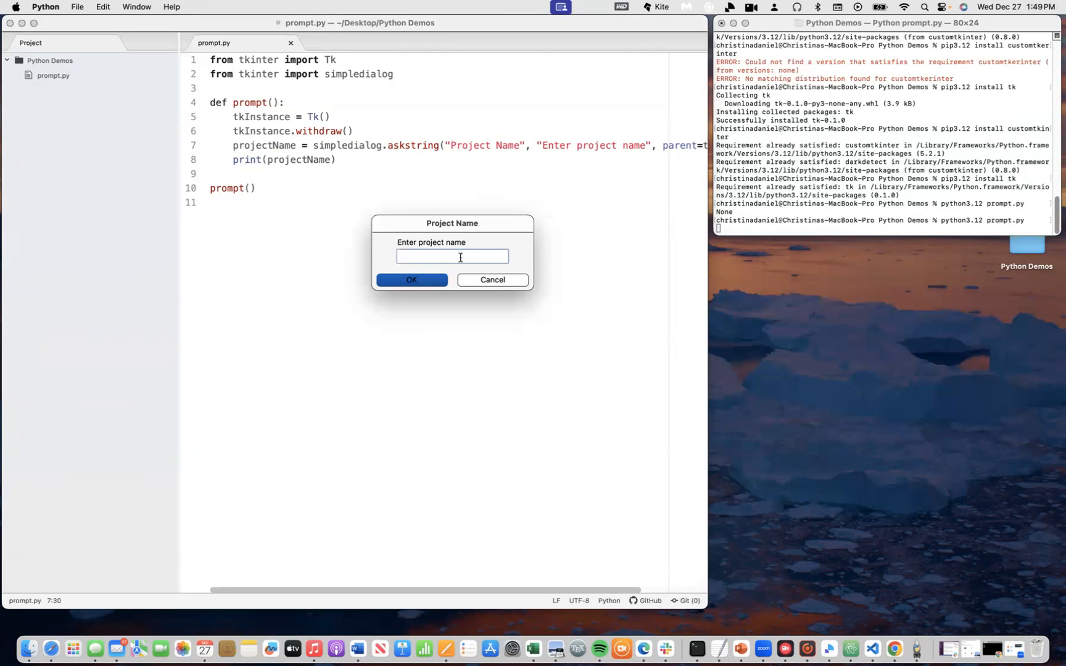
type("Test")
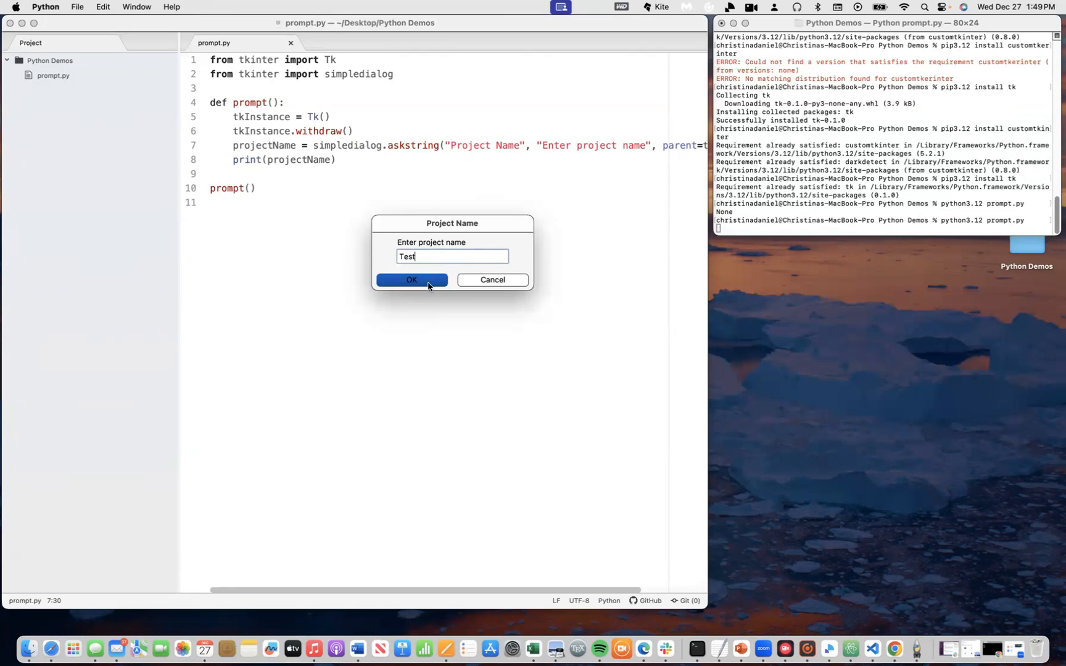
left_click(410, 280)
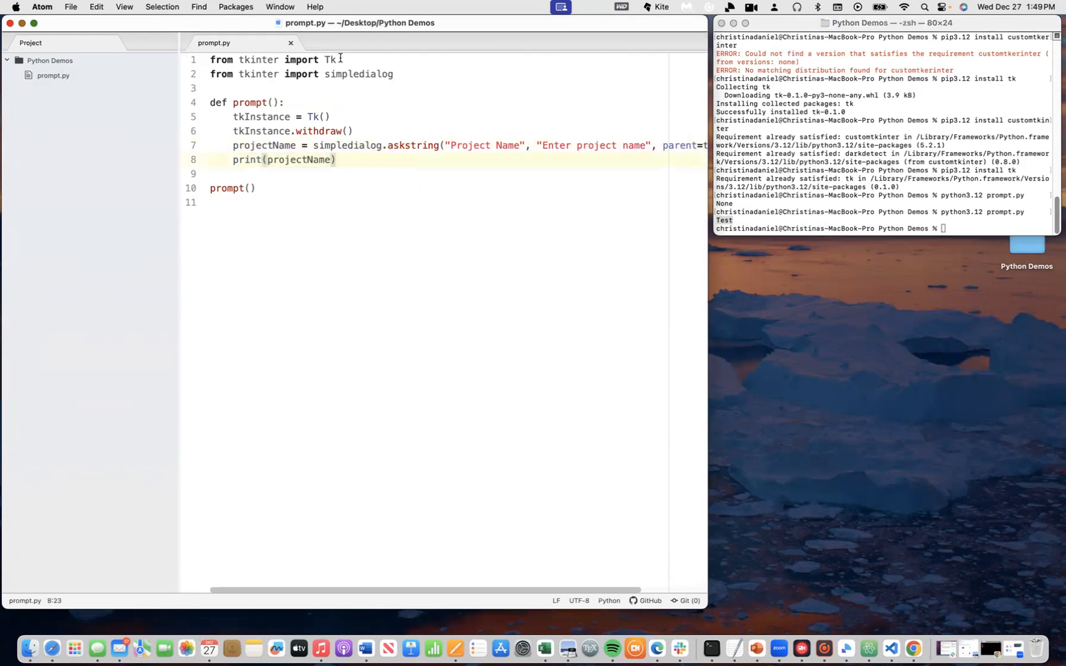
double_click(258, 59)
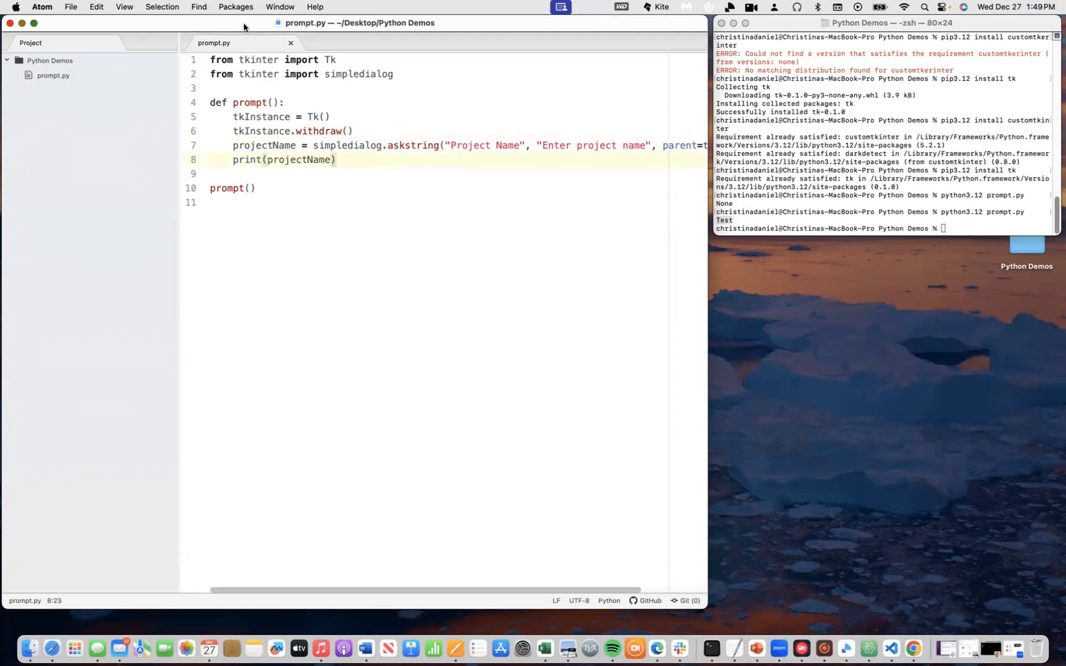
double_click(257, 59)
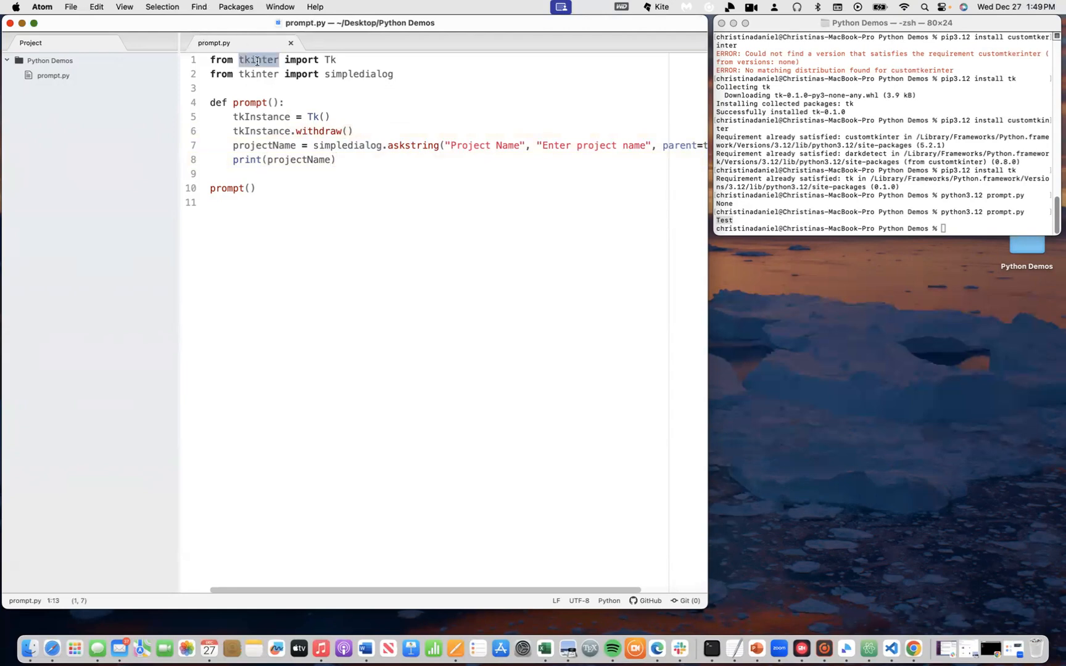